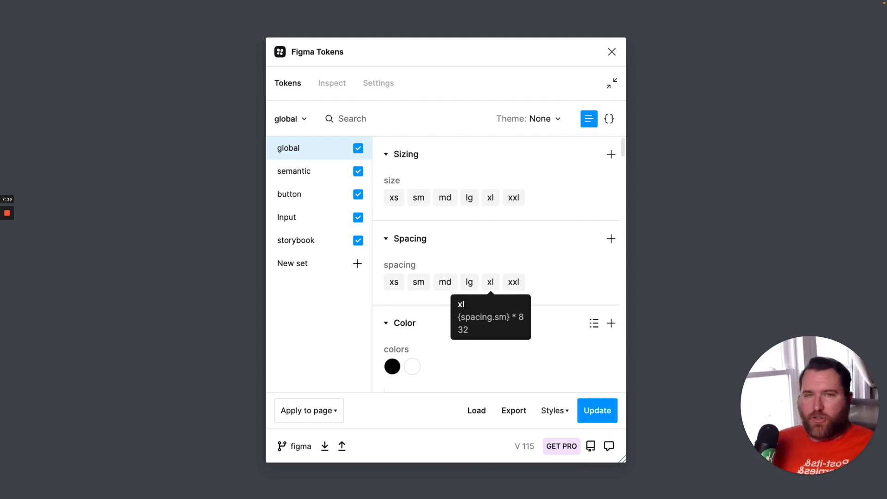
Advance the Keynote deck to the 'UI Kit in action' slide.
click(378, 83)
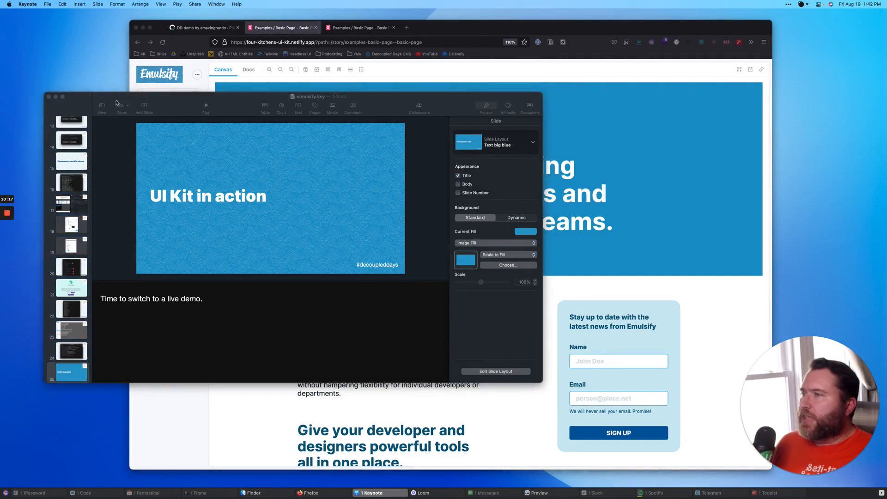
View the live Storybook page in Firefox, then return to the Emulsify UI Kit Figma file.
click(308, 493)
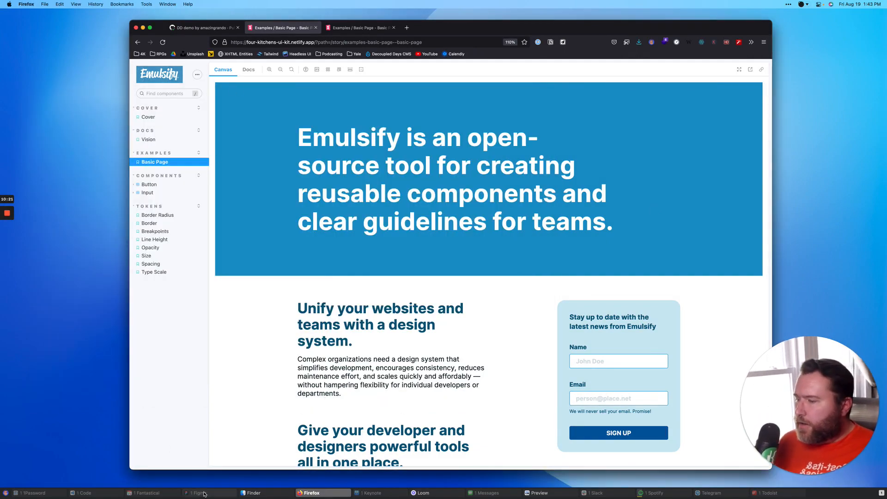
click(197, 493)
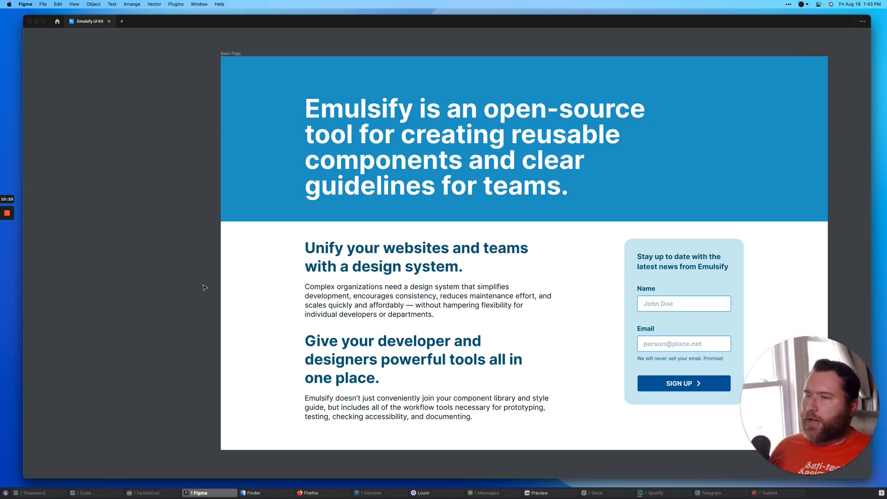
mouse_move(199, 288)
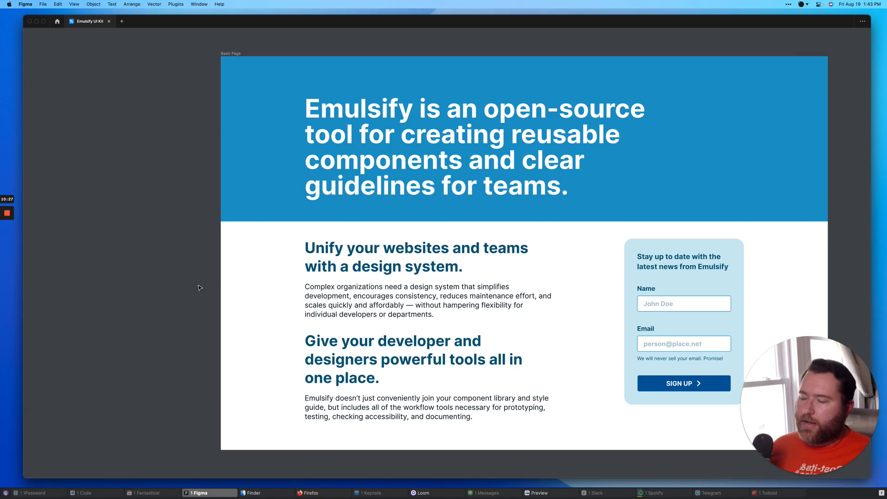
mouse_move(128, 110)
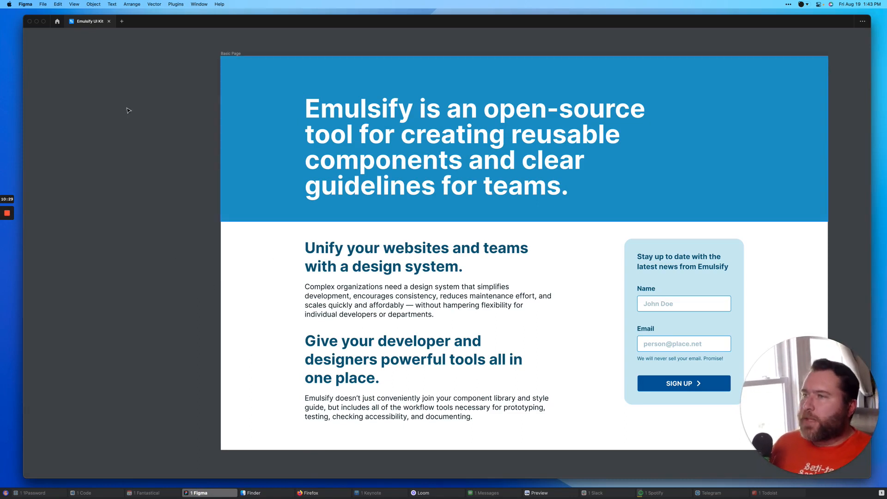
mouse_move(146, 154)
text(tokens)
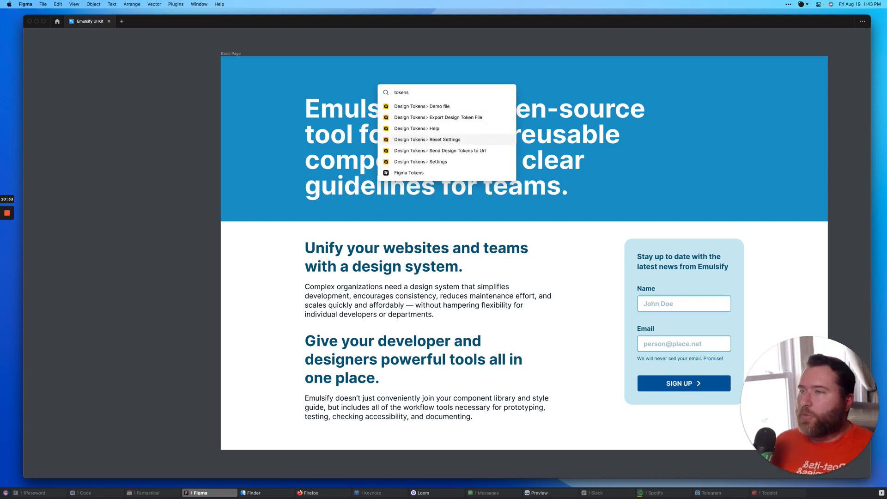
Launch Figma Tokens, move its window aside, and select the semantic token set.
click(427, 139)
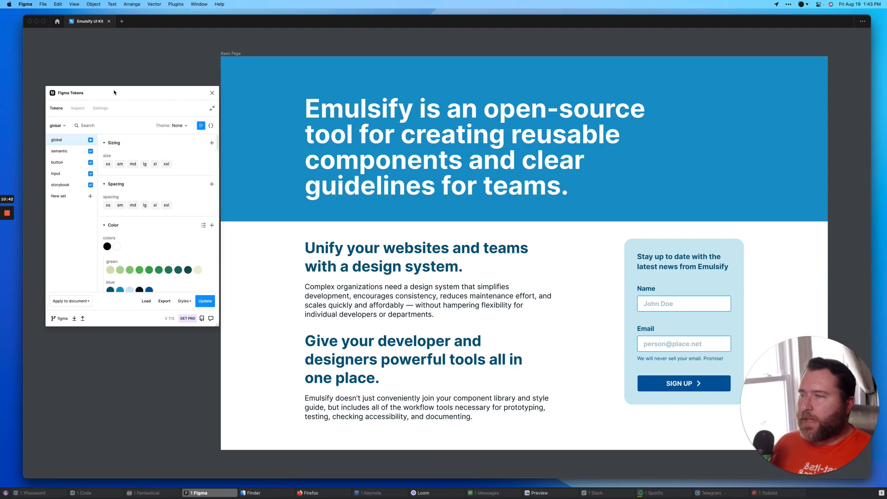
drag(114, 92, 114, 63)
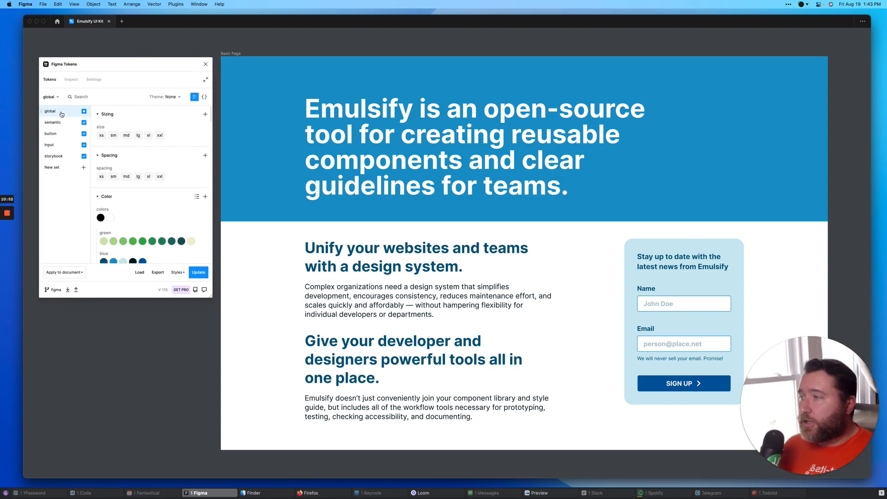
click(53, 122)
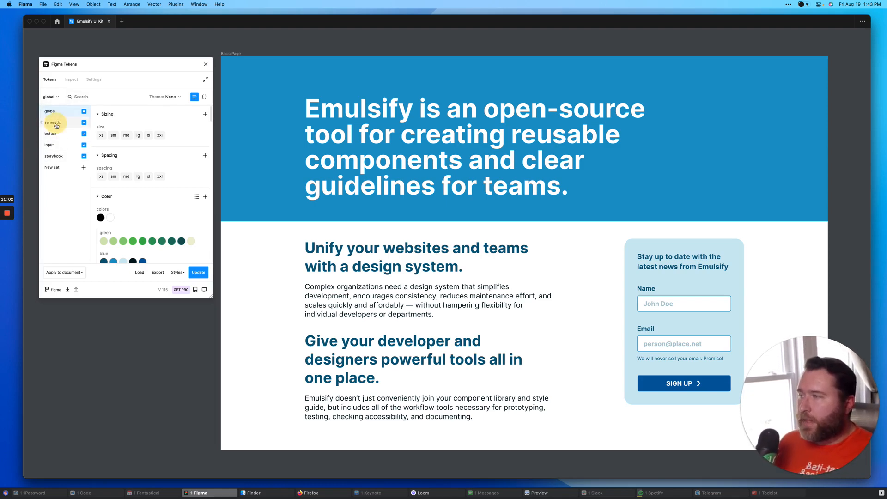
click(52, 122)
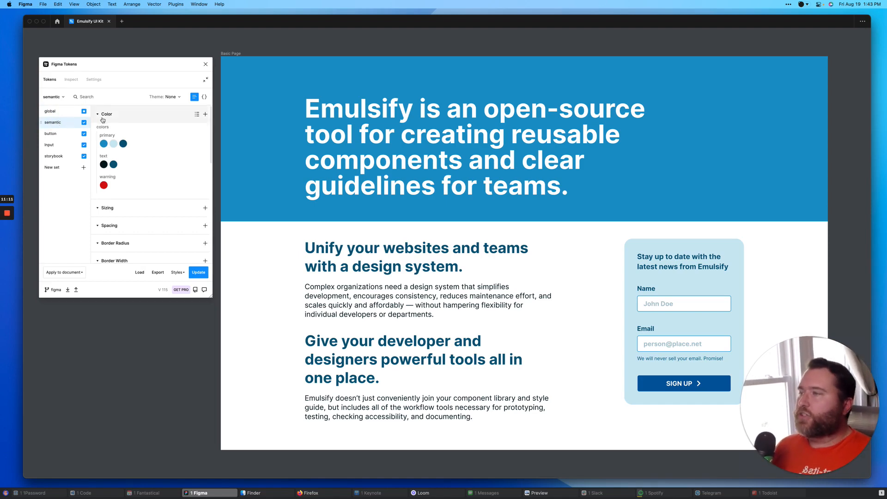
Point primary default to colors.green.500, light to a light green, dark to colors.green.800.
right_click(104, 144)
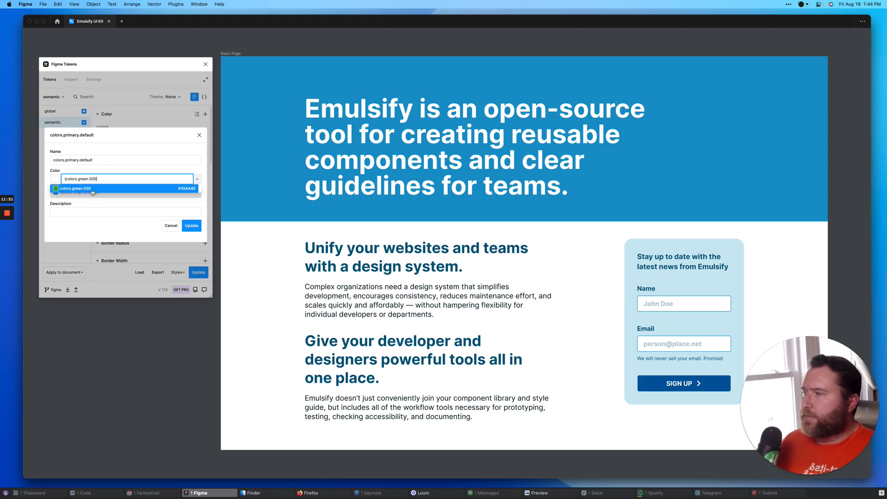
click(74, 188)
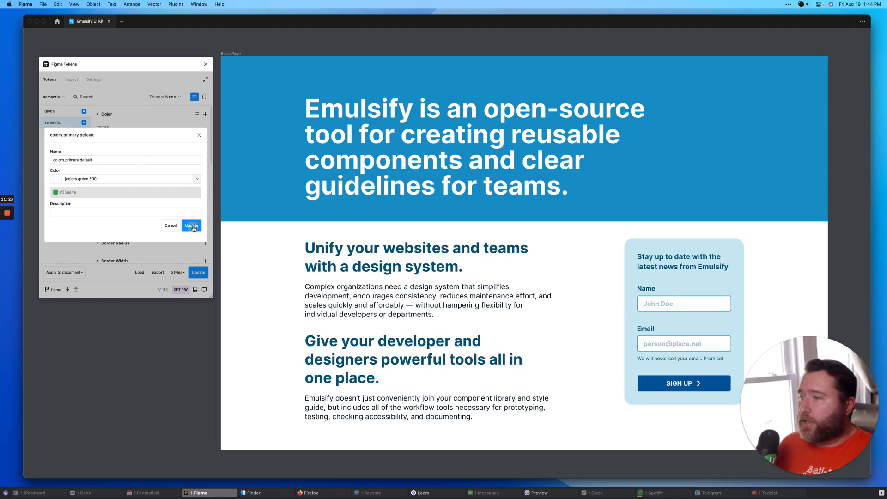
click(191, 225)
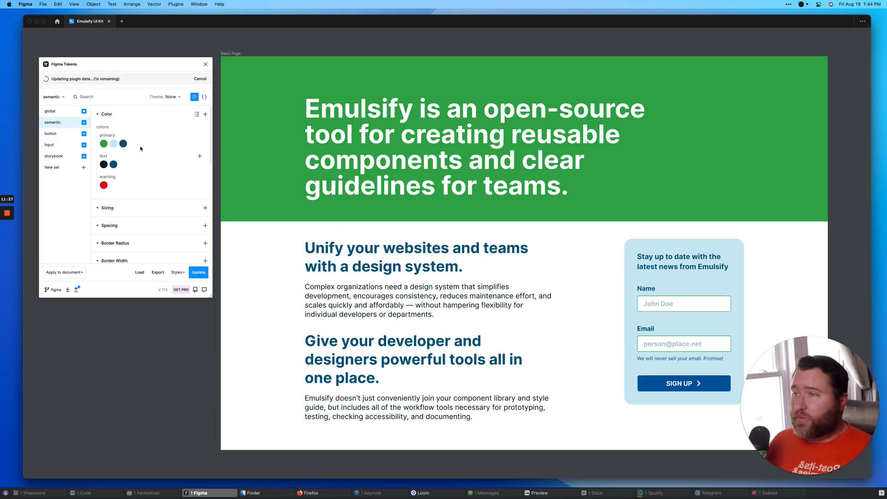
right_click(123, 143)
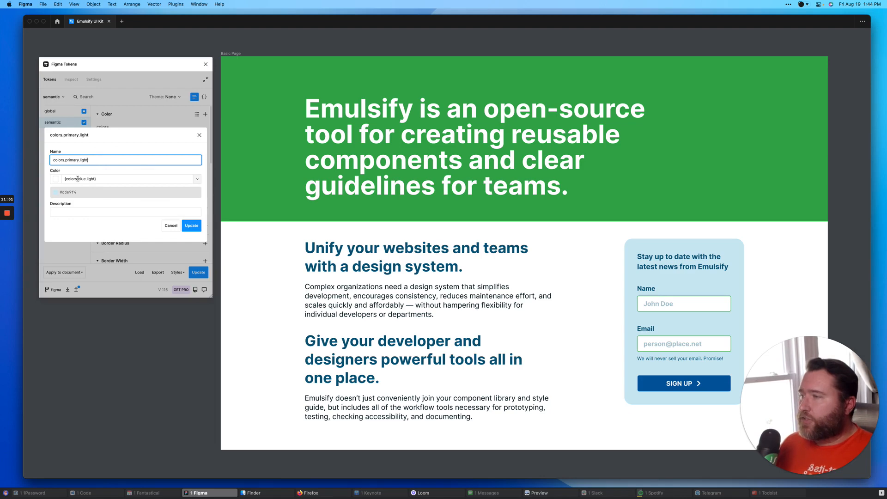
click(124, 179)
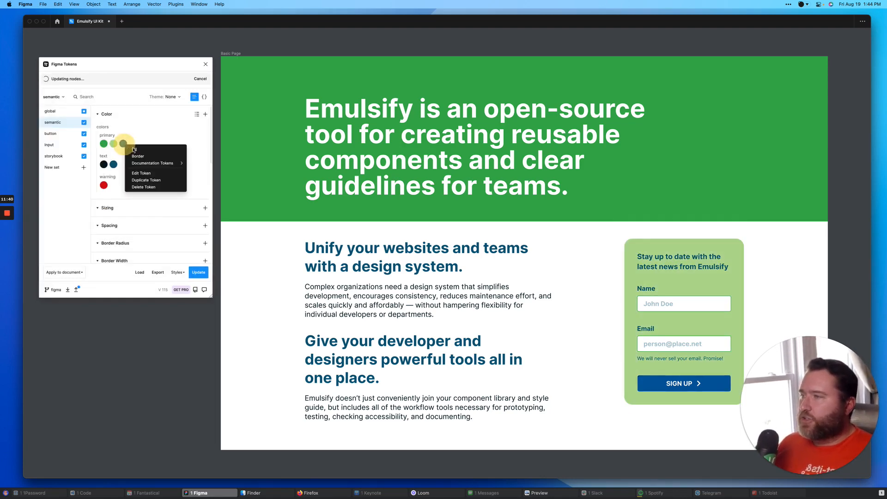
click(141, 172)
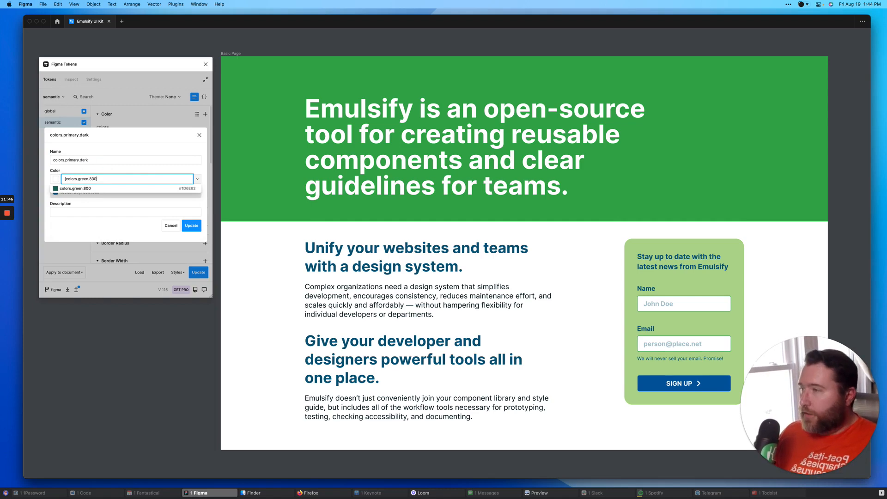
click(74, 188)
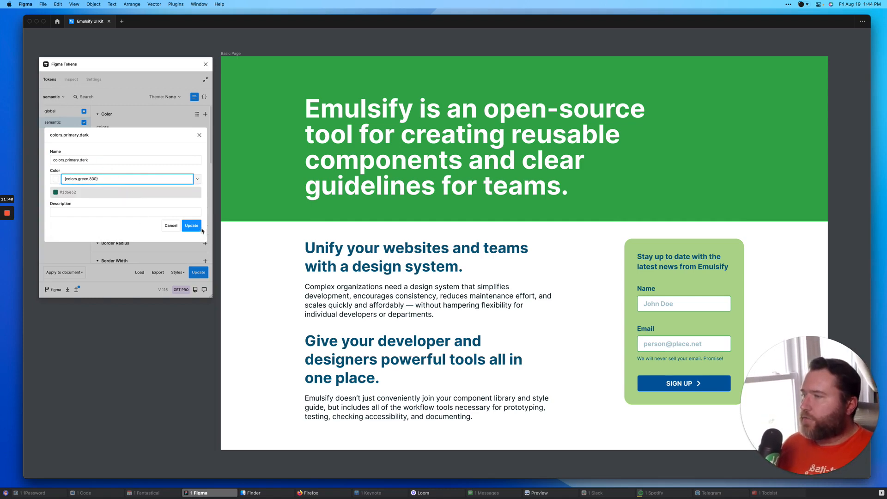
click(192, 225)
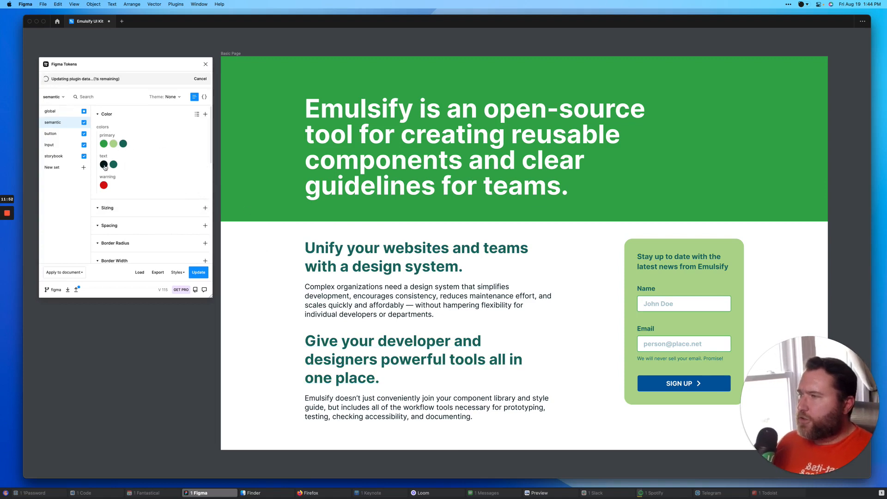
right_click(104, 164)
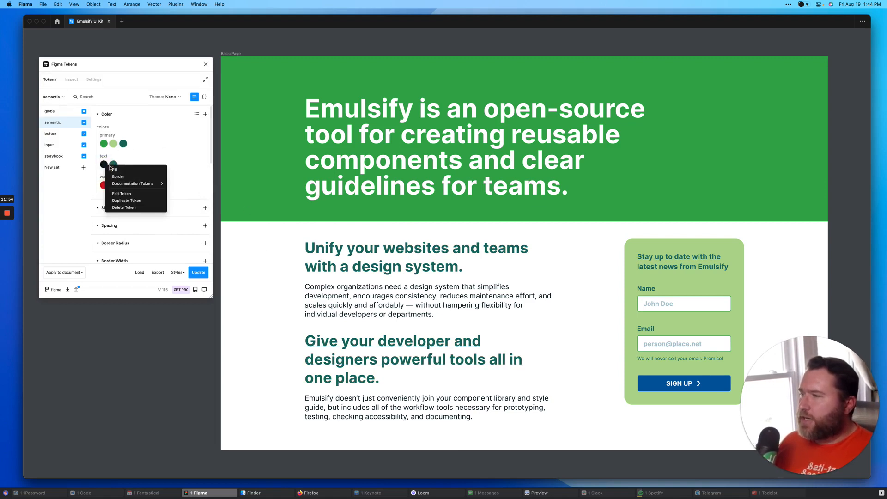
click(121, 193)
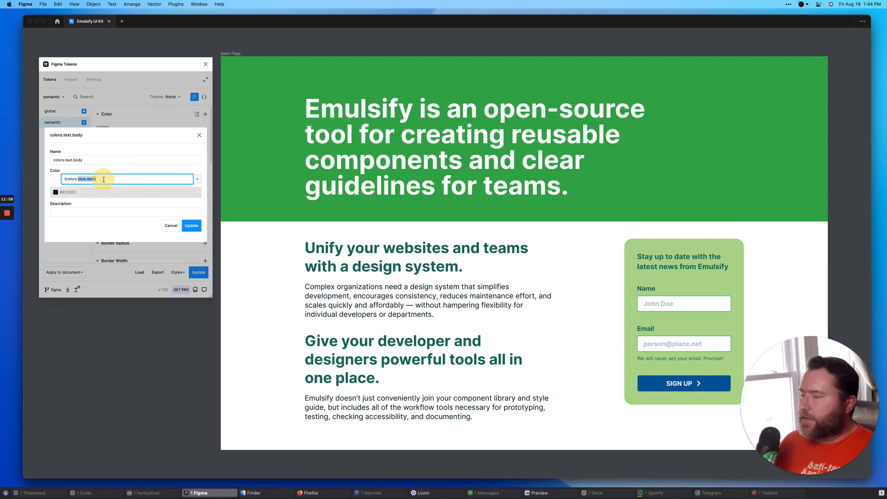
text({colors.primaryh})
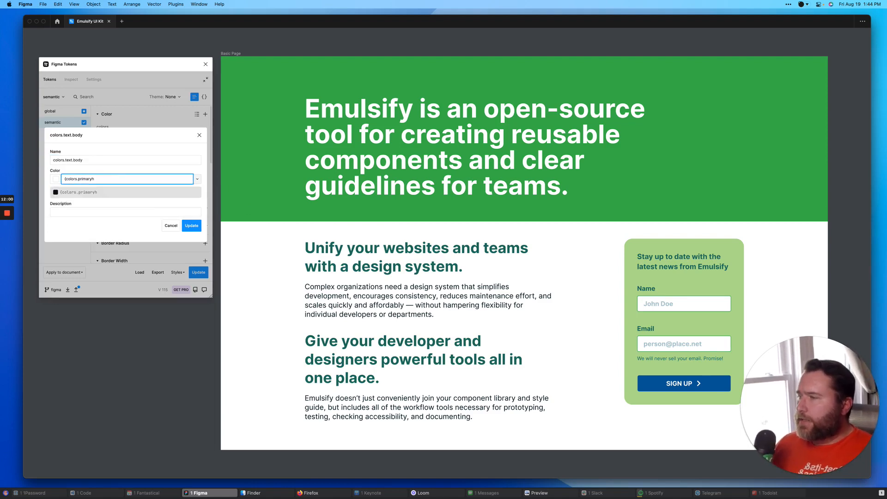
text({colors.primary.dark})
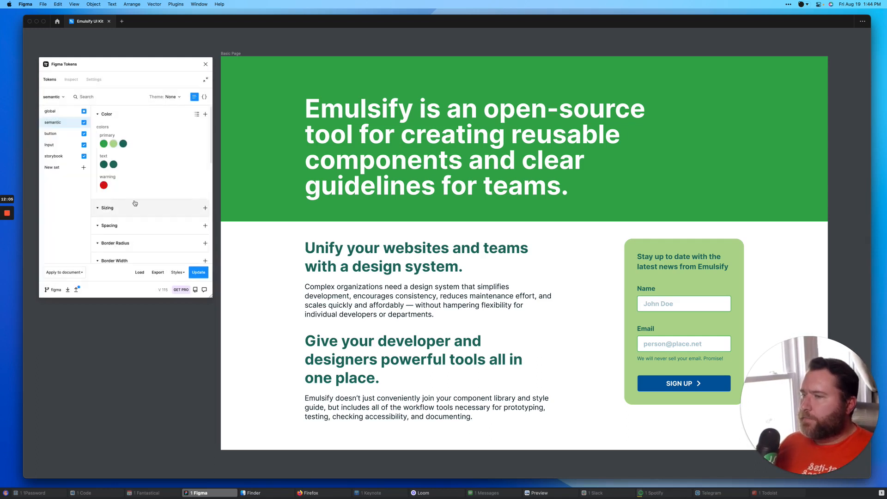
click(198, 272)
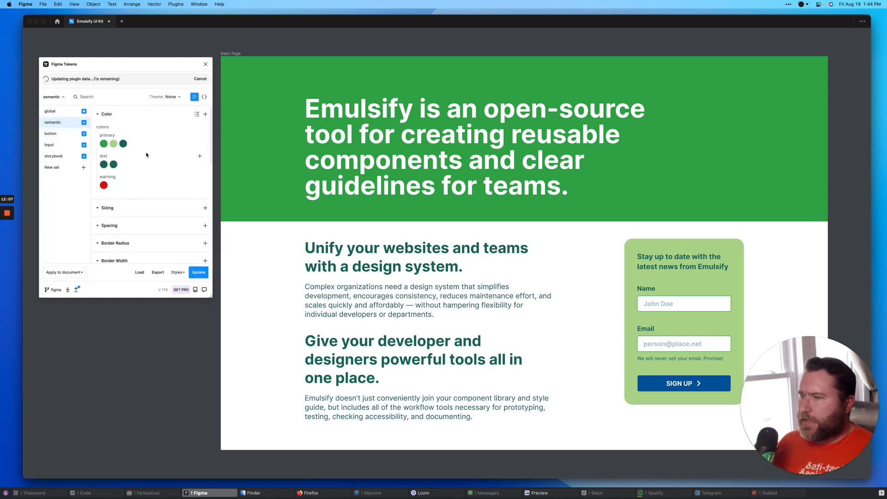
right_click(112, 164)
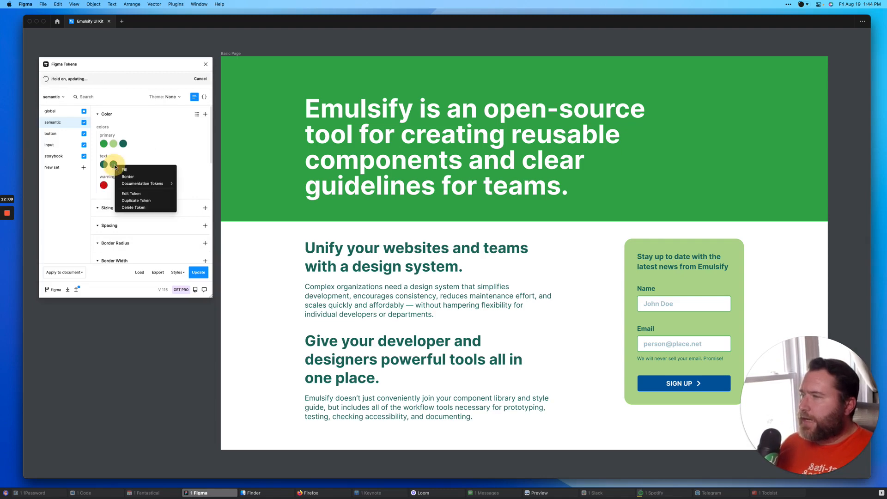
click(130, 193)
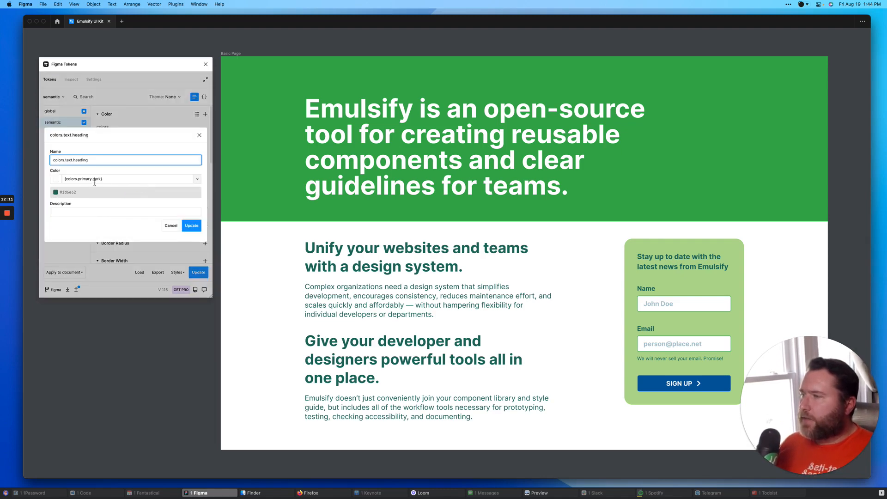
click(124, 179)
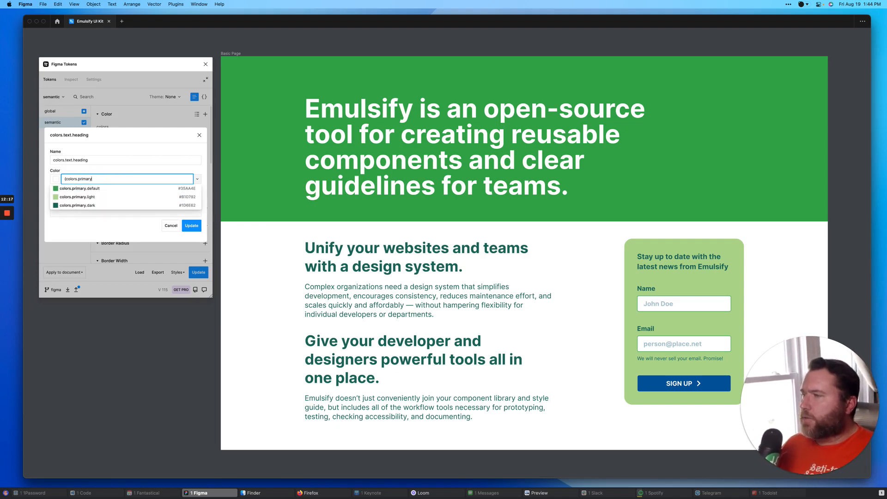
click(80, 188)
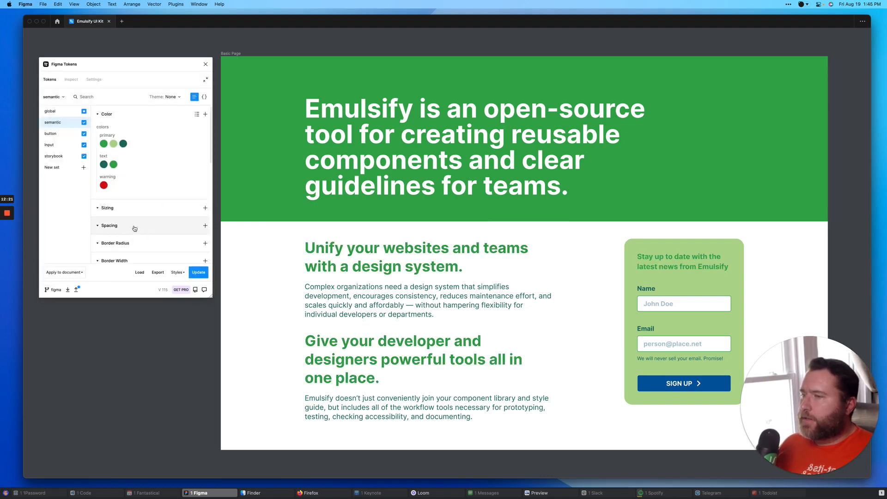
click(198, 273)
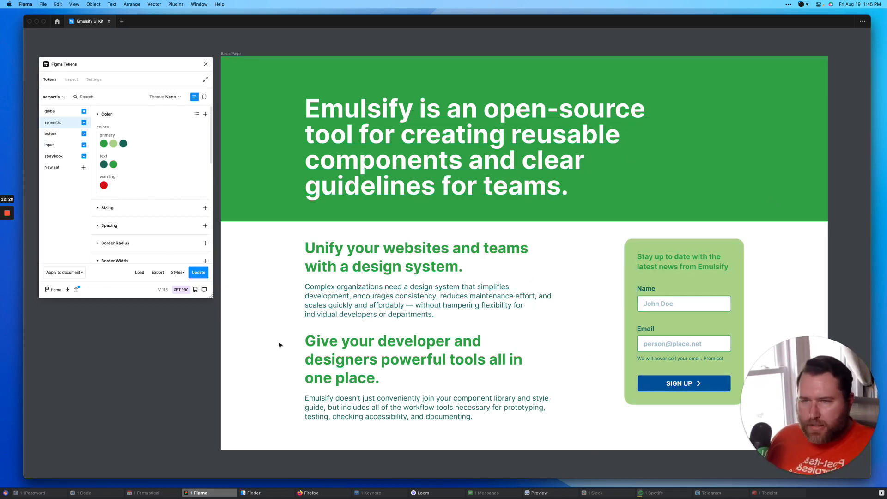
click(683, 270)
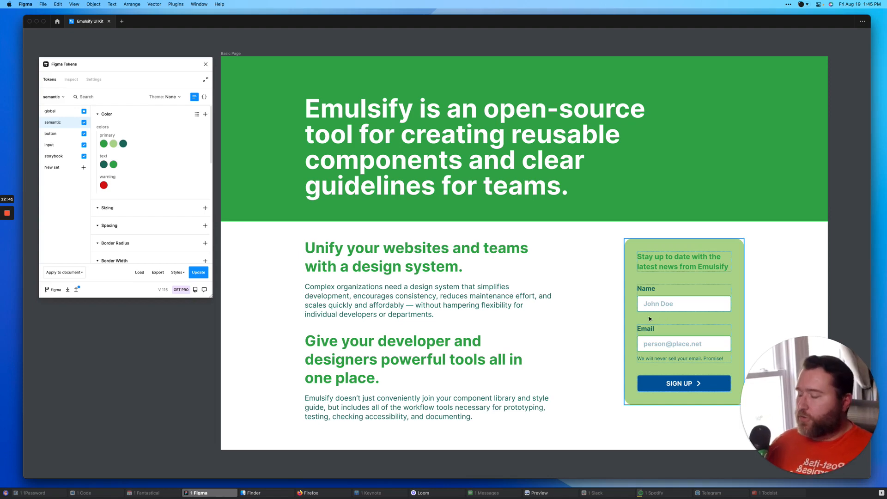
mouse_move(691, 331)
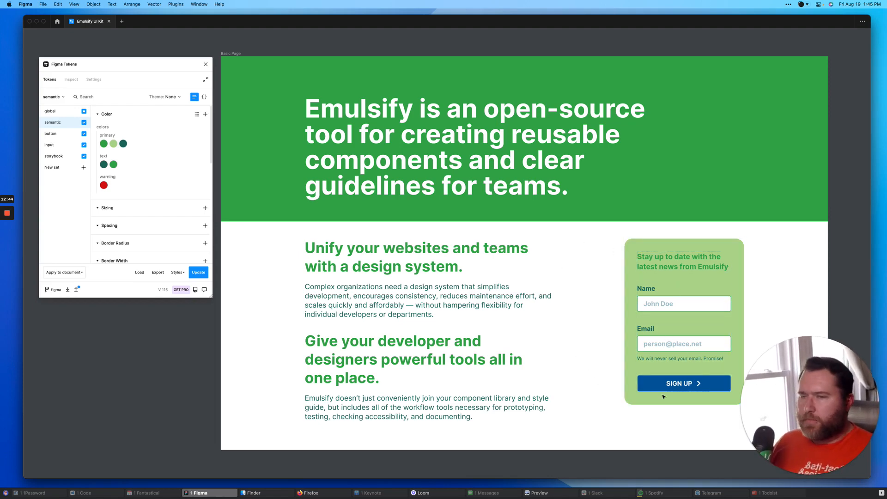
mouse_move(601, 352)
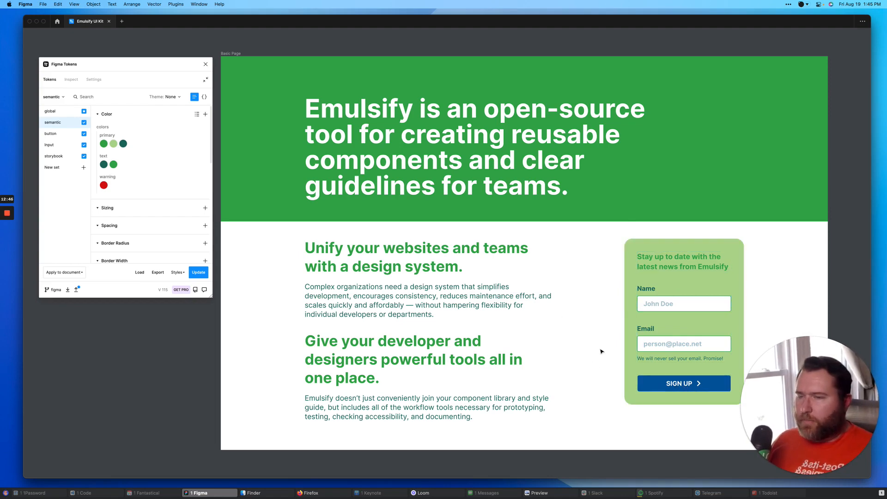
In the button token set, set button.color.bkg to {colors.primary.dark}.
click(50, 134)
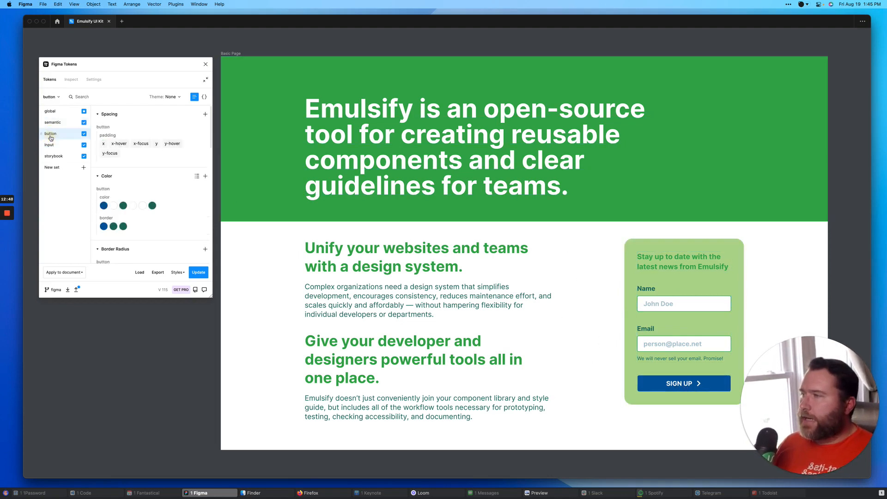
mouse_move(103, 205)
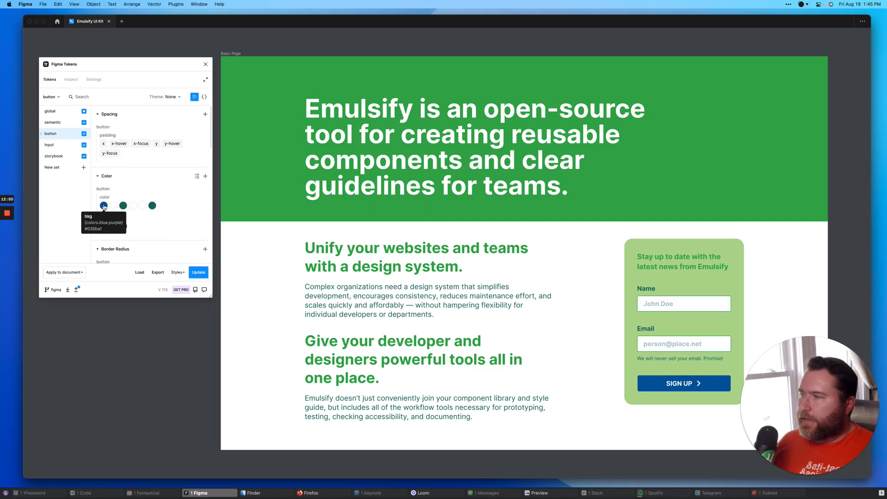
click(104, 205)
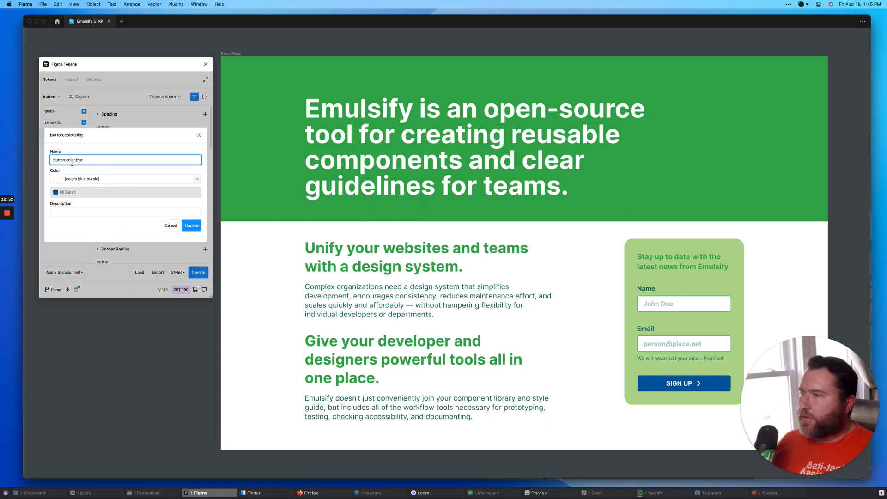
click(124, 179)
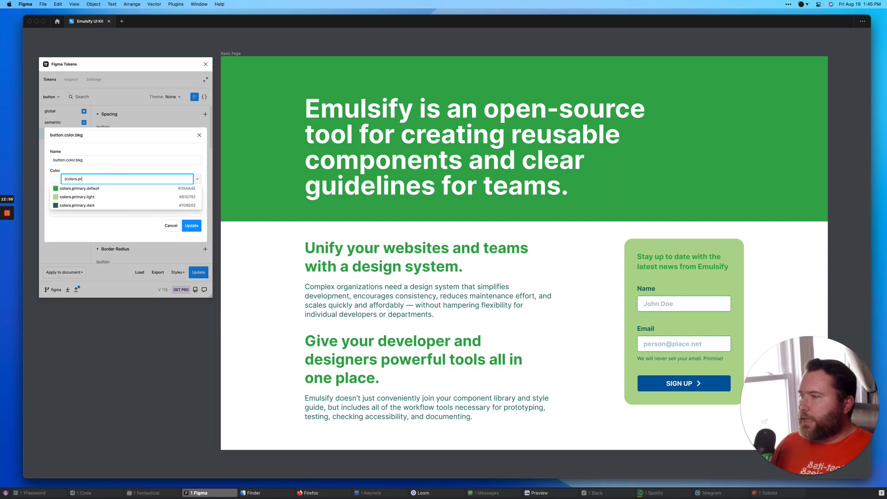
click(78, 205)
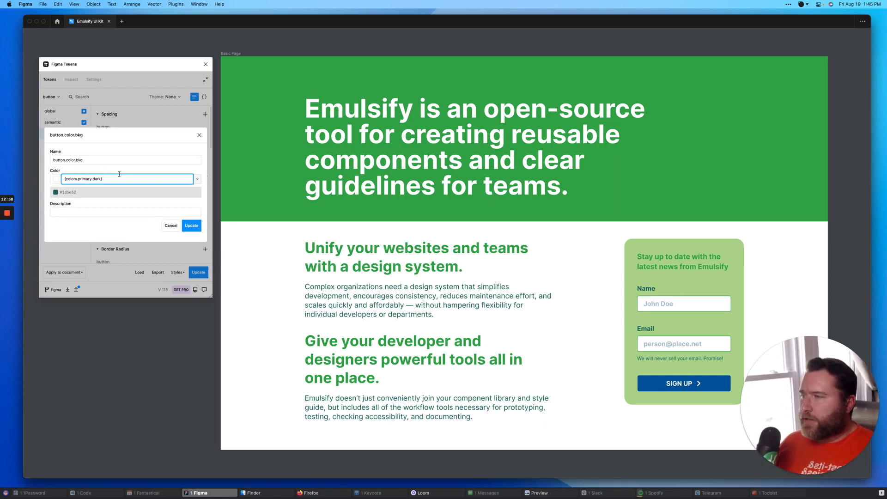
click(191, 225)
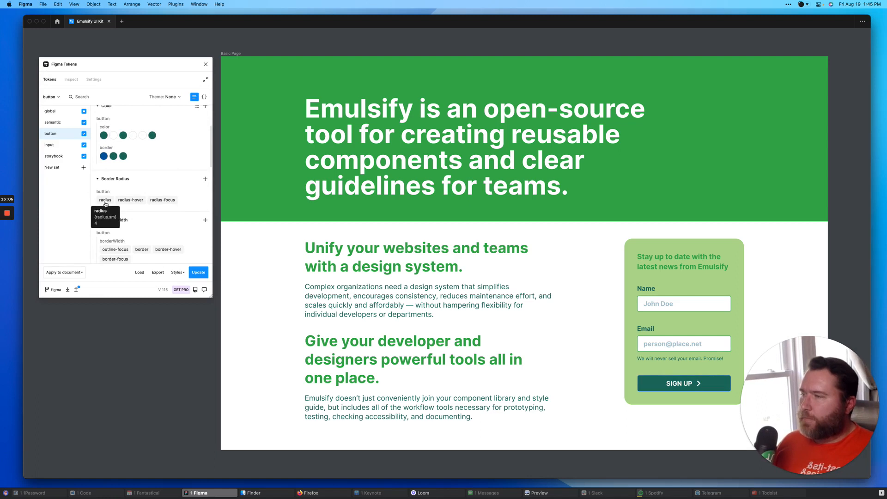
Set the button radius token to {radius.pill}.
right_click(105, 200)
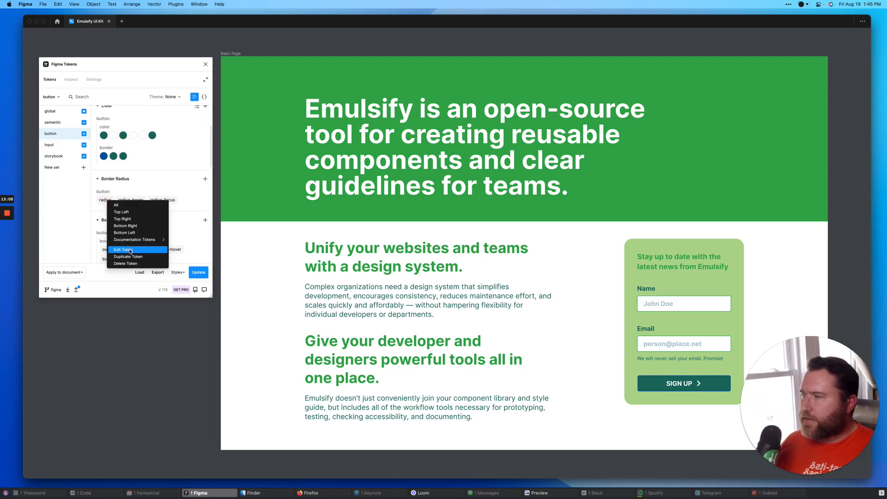
click(122, 250)
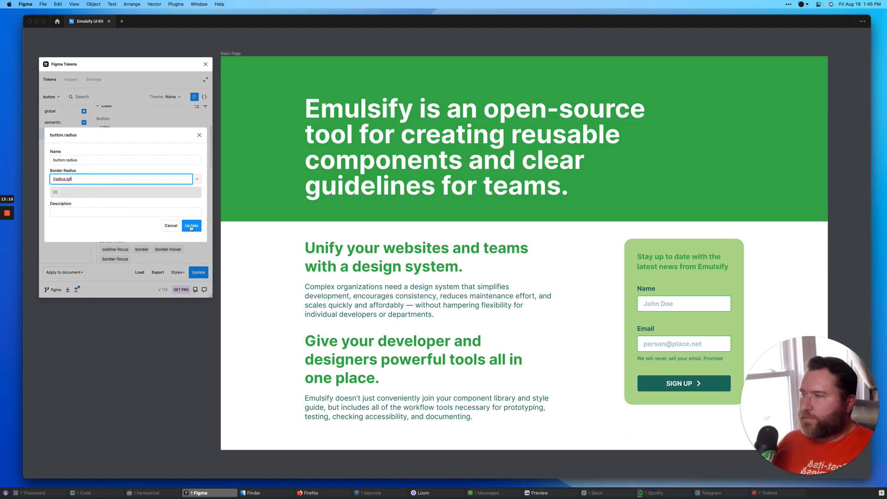
click(192, 225)
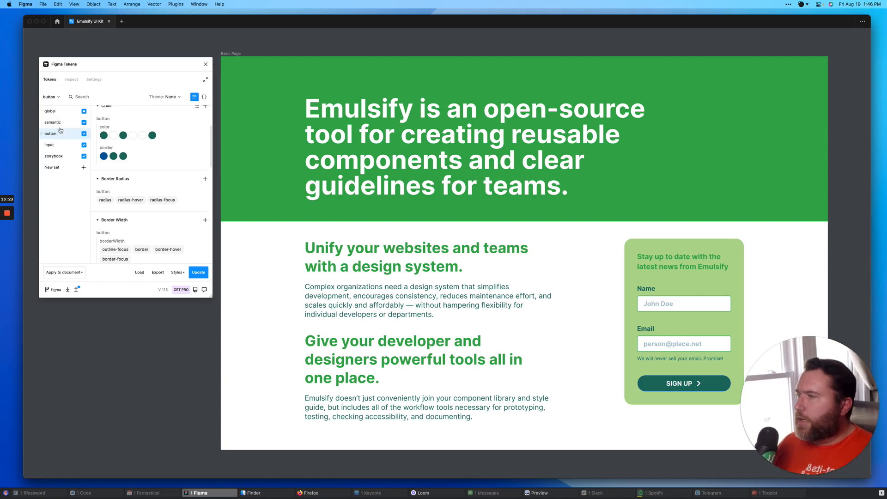
Switch to the global token set and scroll to the Font Family tokens.
click(53, 122)
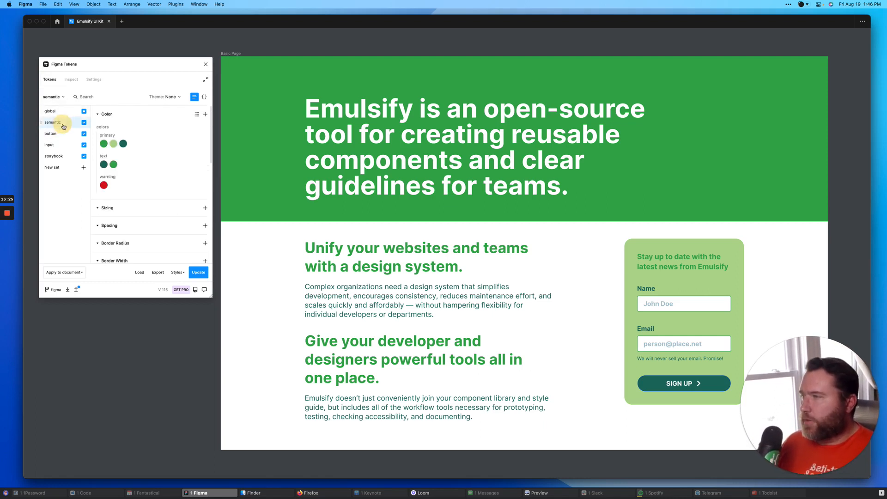
click(50, 111)
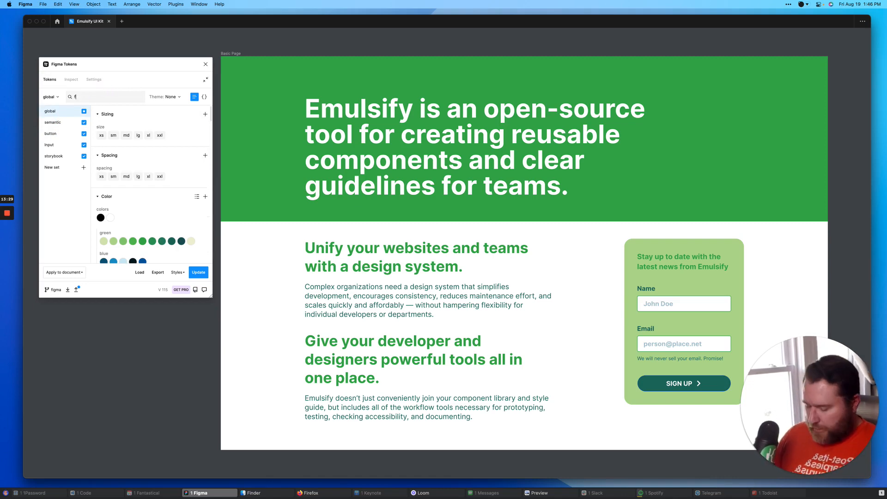
text(family)
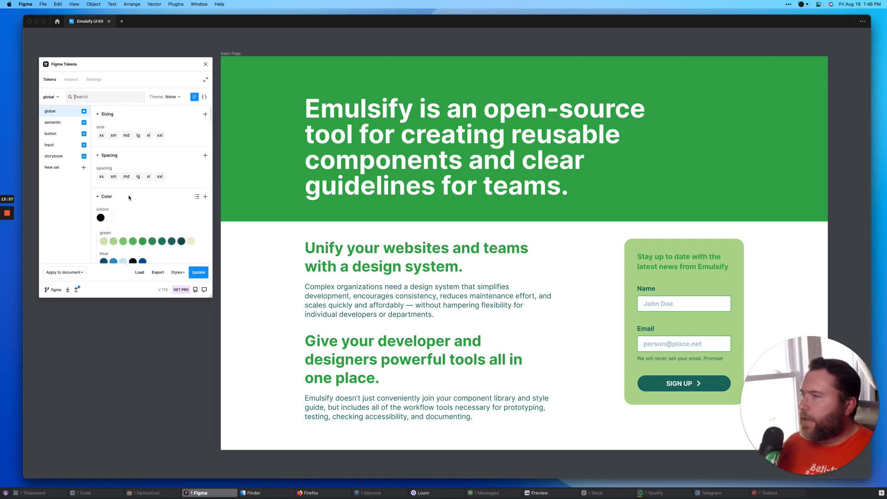
scroll(down, 3)
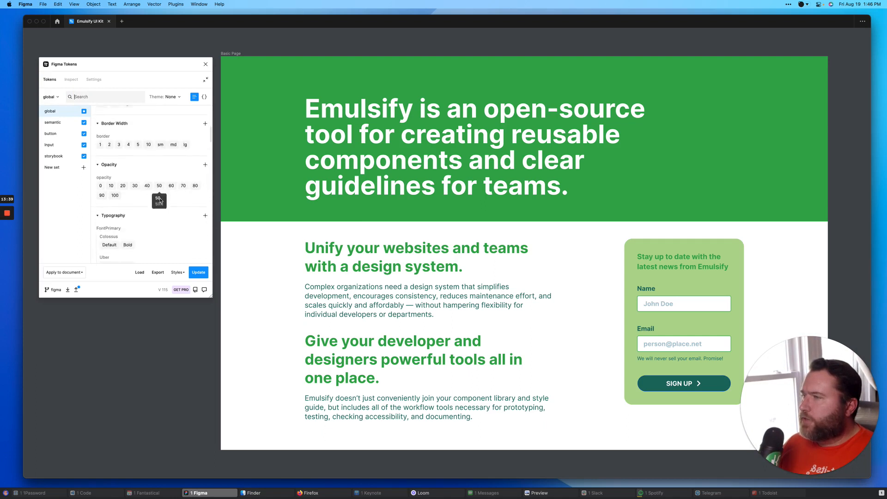
scroll(down, 3)
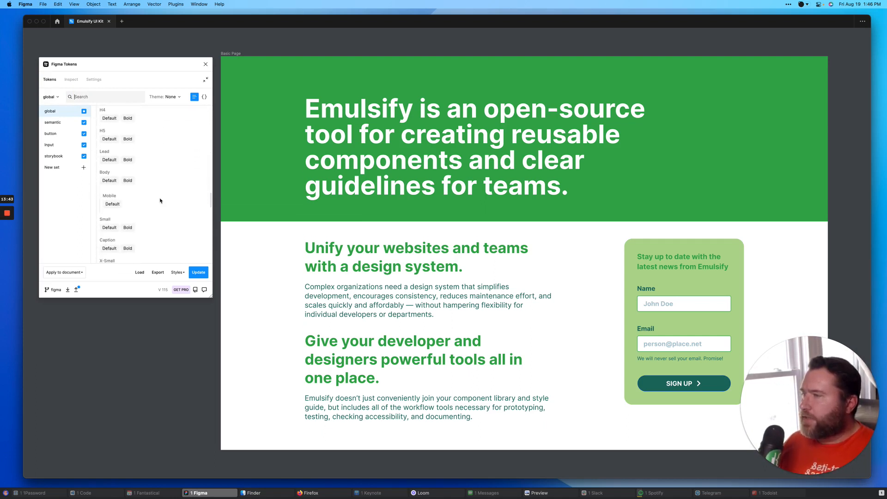
scroll(down, 3)
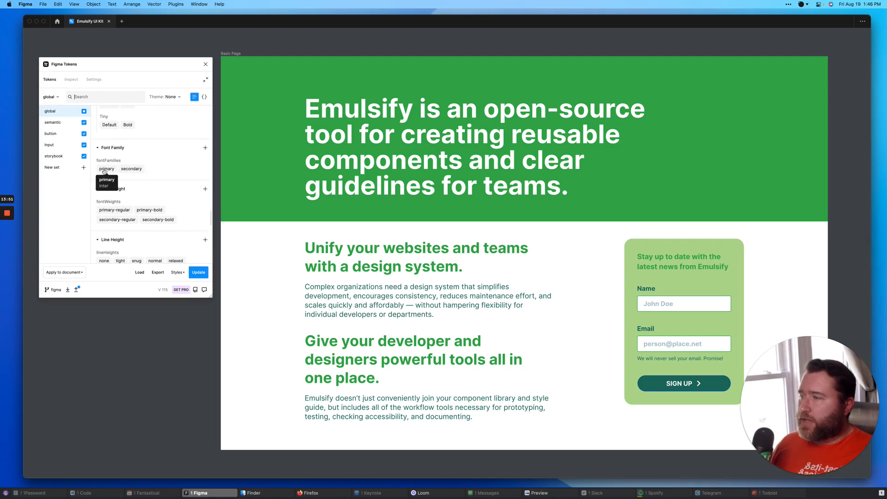
Change the primary font family token to Georgia.
click(106, 169)
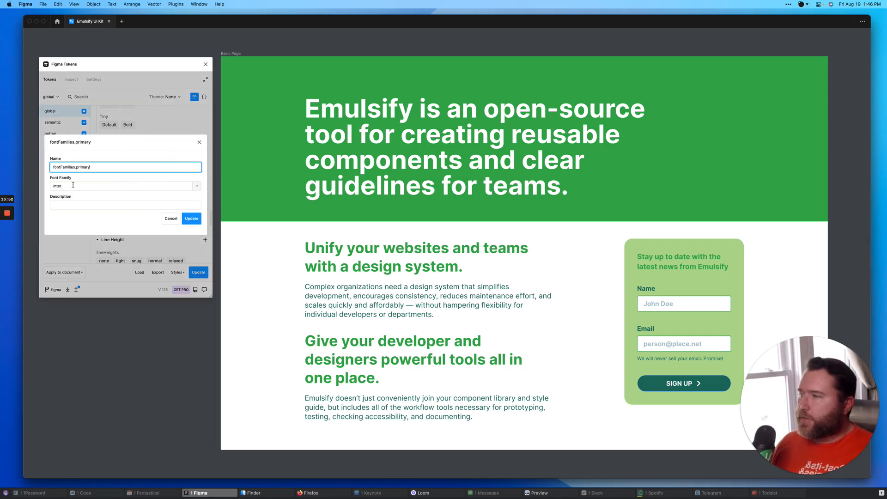
click(118, 186)
text(Georgia)
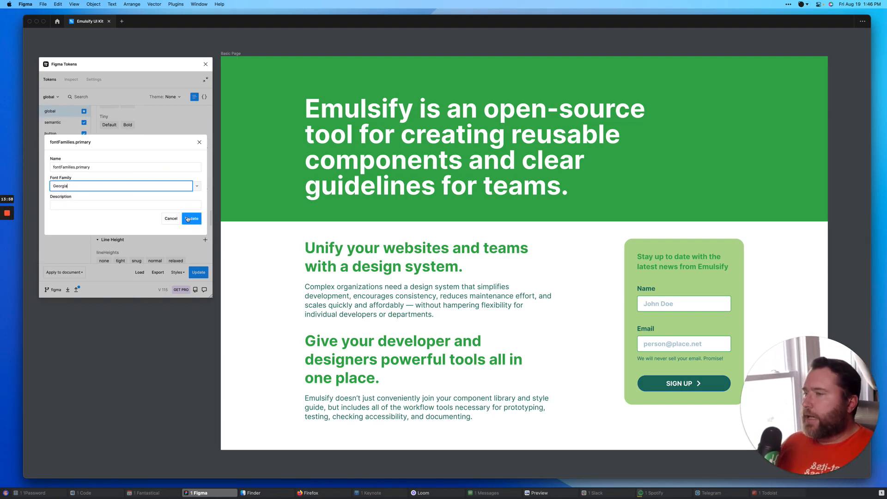
click(192, 219)
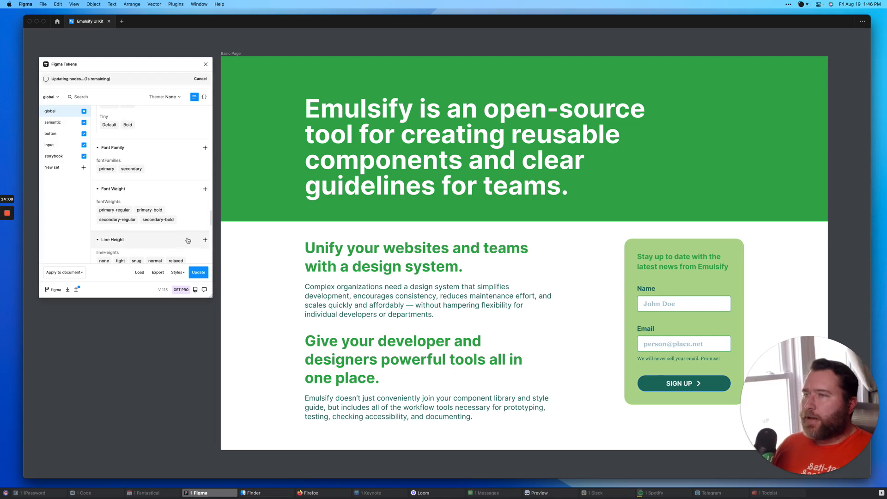
Apply the token changes across the whole document.
click(198, 272)
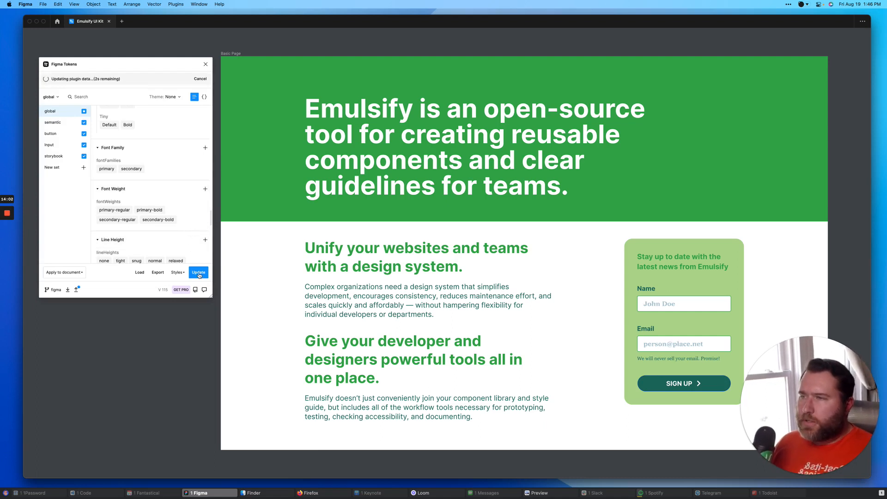
click(199, 272)
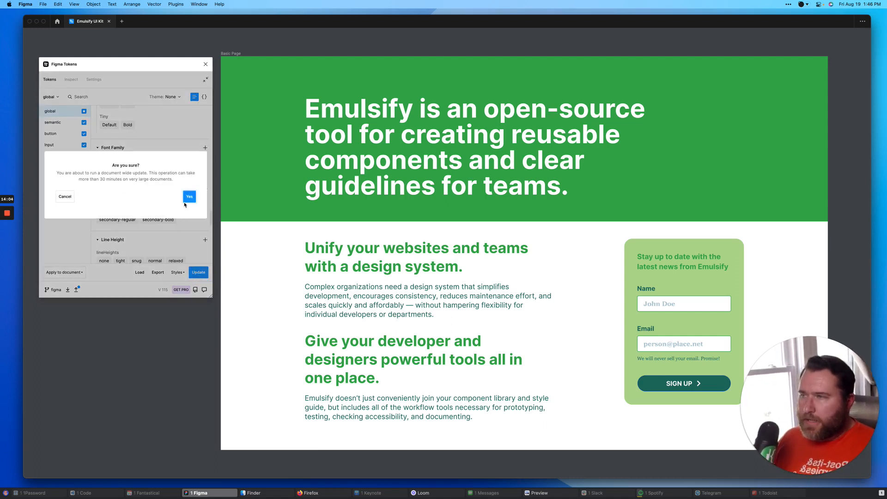
click(189, 196)
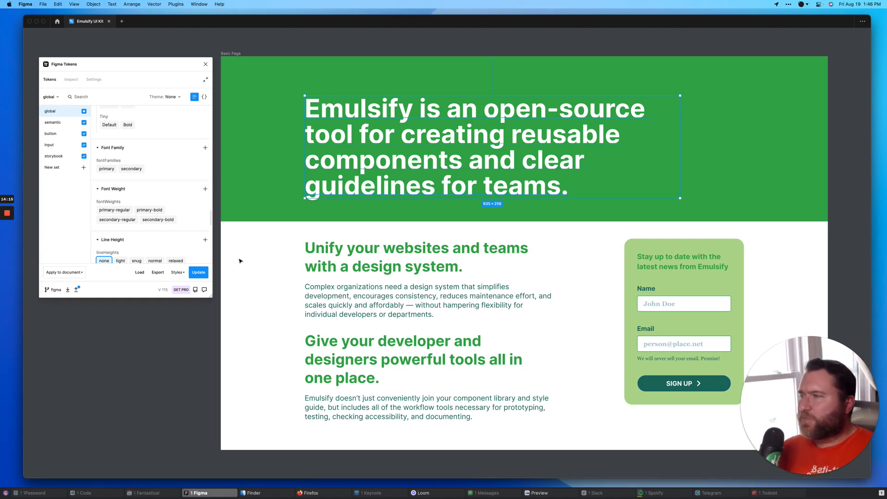
mouse_move(106, 169)
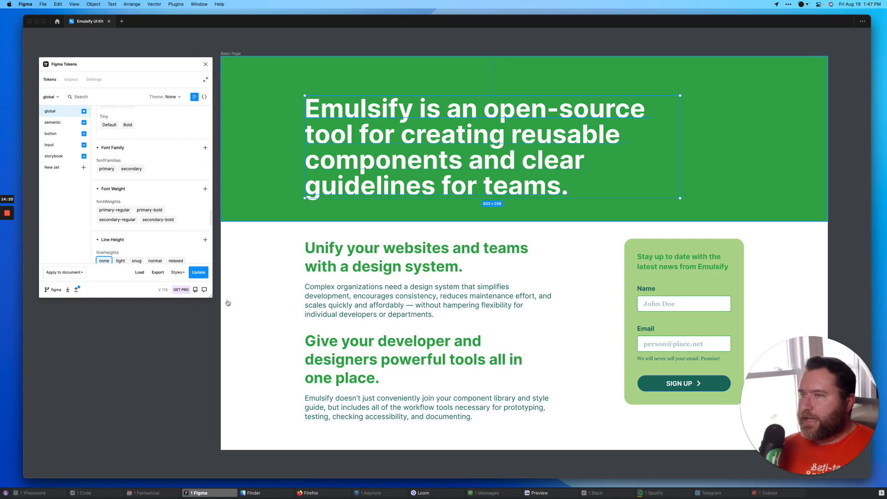
mouse_move(155, 50)
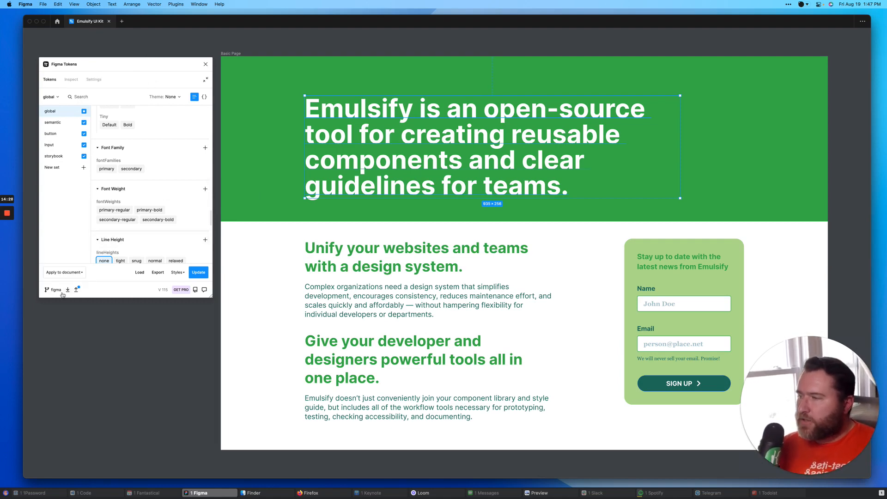
mouse_move(77, 289)
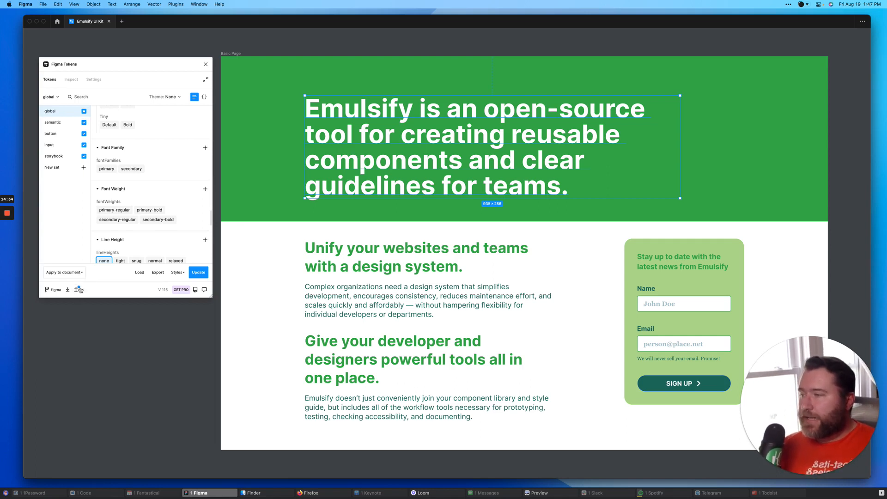
mouse_move(78, 290)
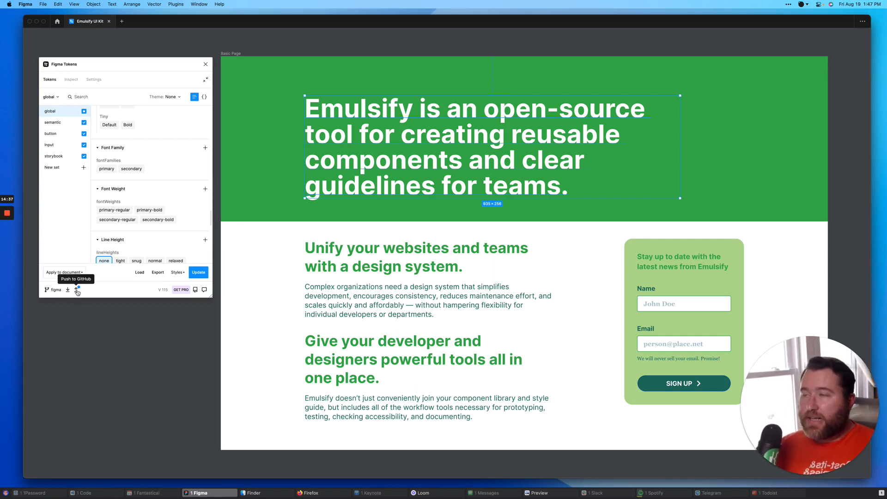
Open the Push to GitHub form and fill in the commit message and figma branch fields.
click(78, 289)
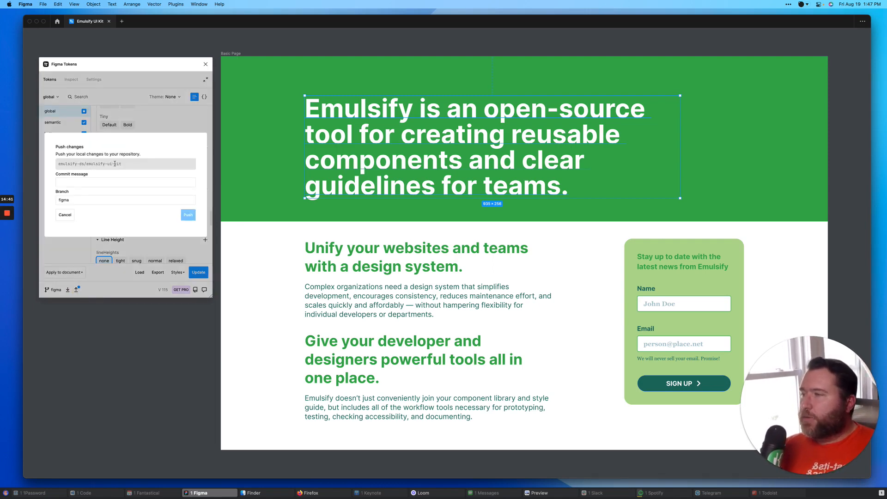
click(125, 182)
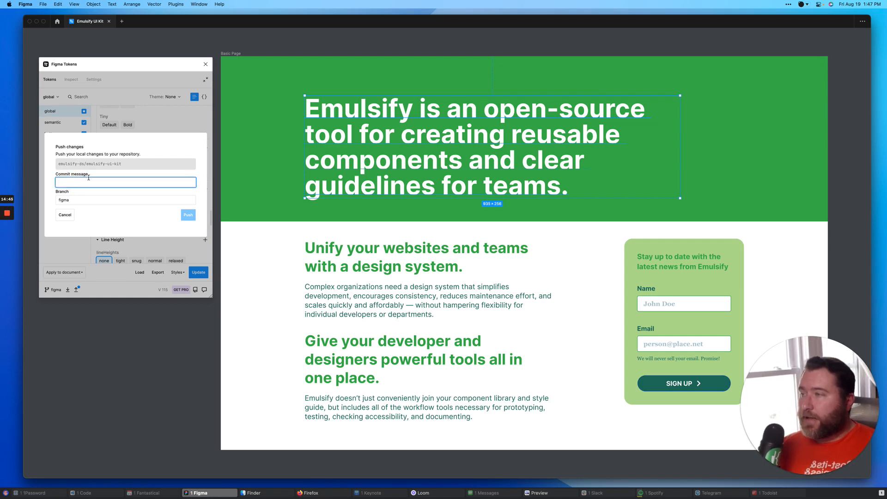
click(125, 200)
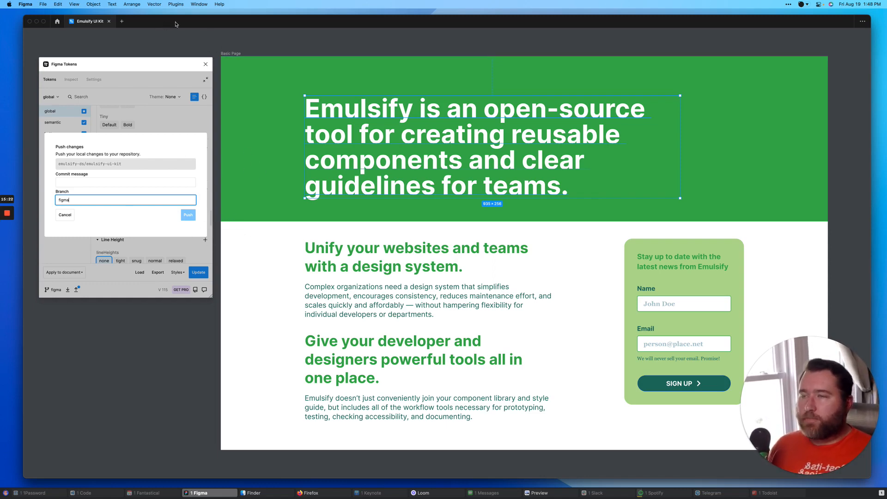
click(25, 4)
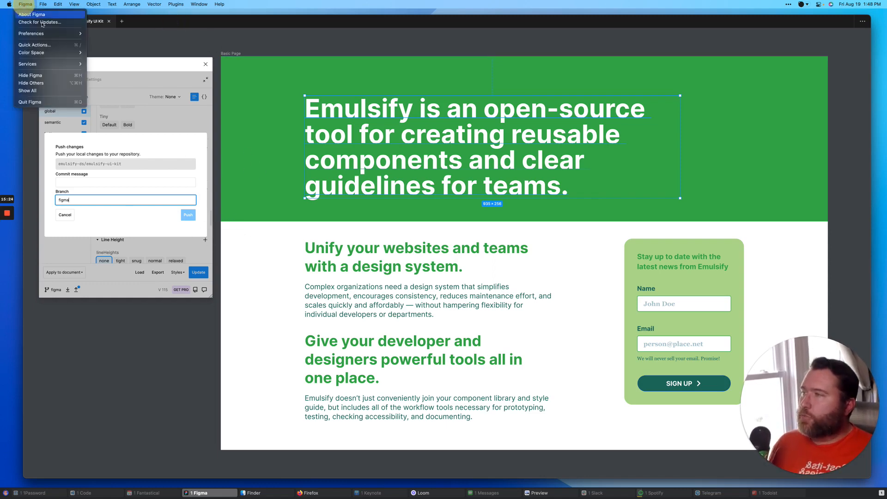
In Firefox, open the GitHub tab showing pull request #31 'DD demo'.
click(309, 493)
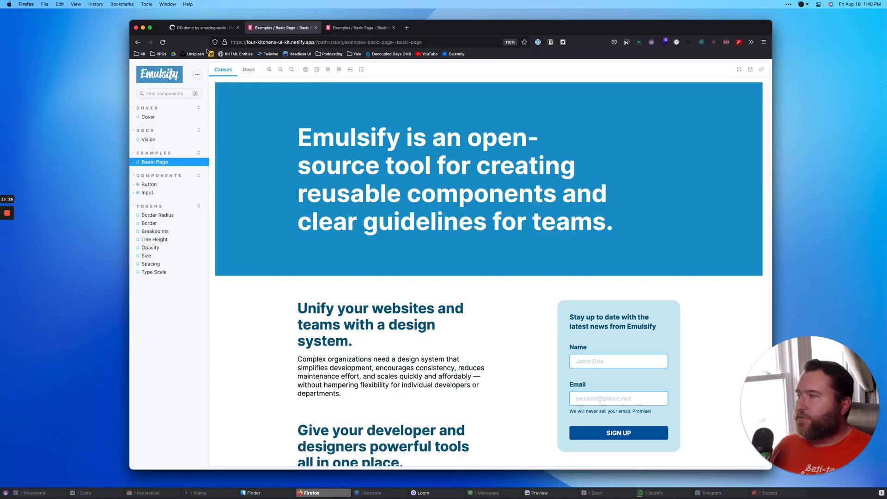
click(202, 27)
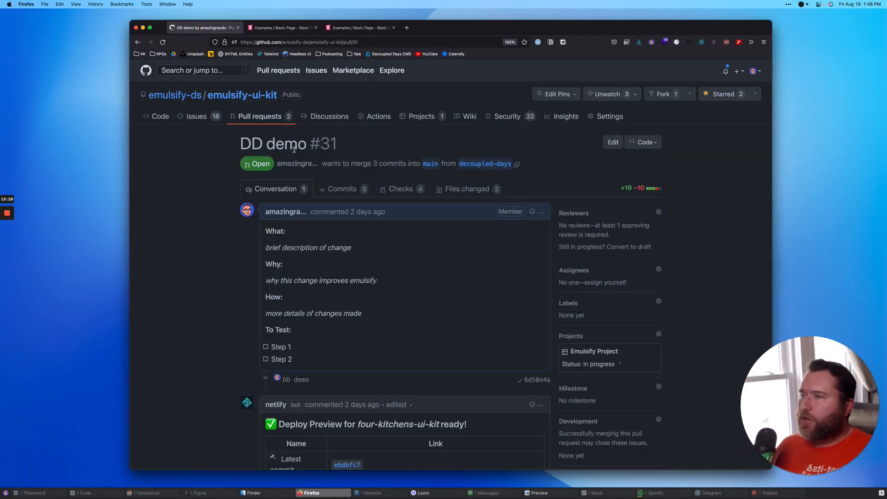
mouse_move(434, 143)
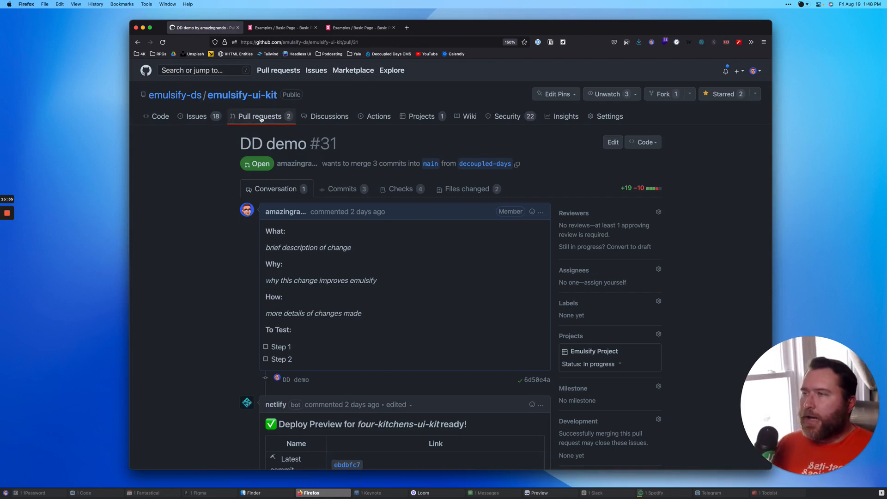
mouse_move(198, 214)
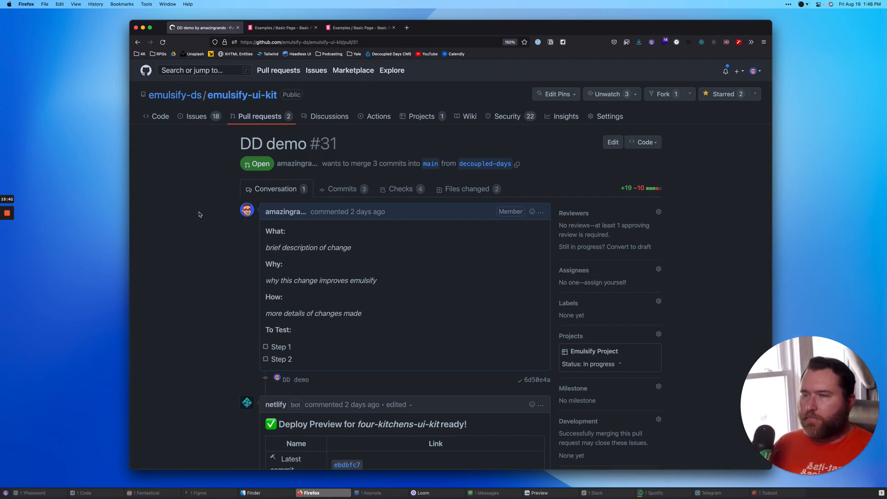
drag(265, 231, 319, 348)
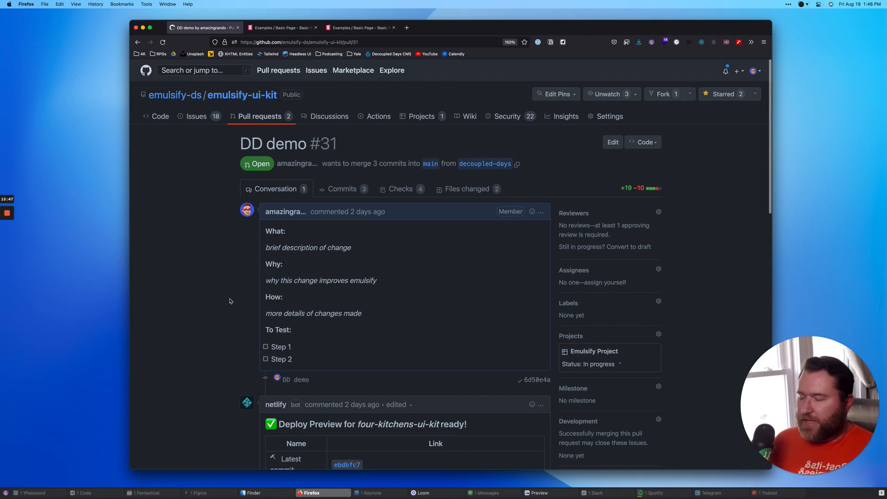
mouse_move(239, 278)
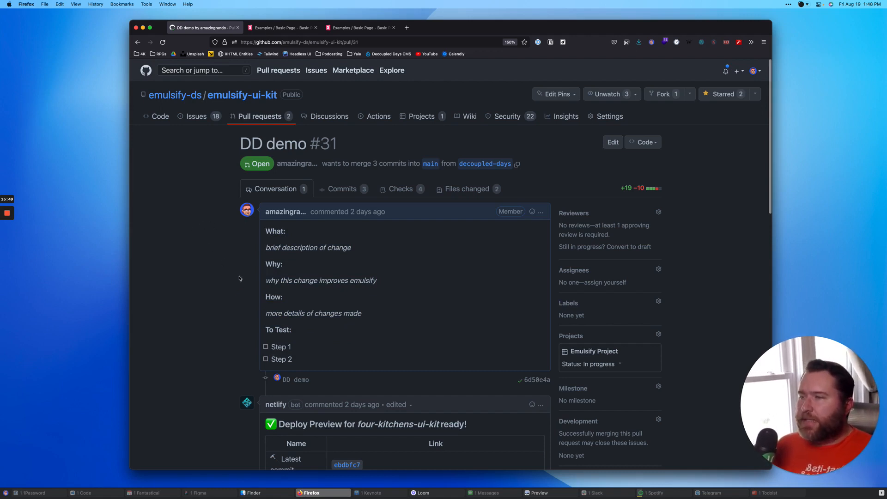
scroll(down, 3)
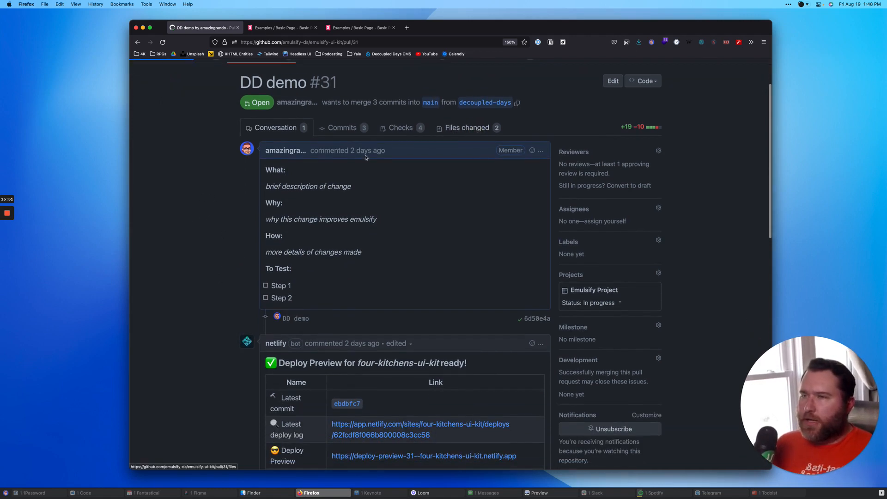
click(466, 127)
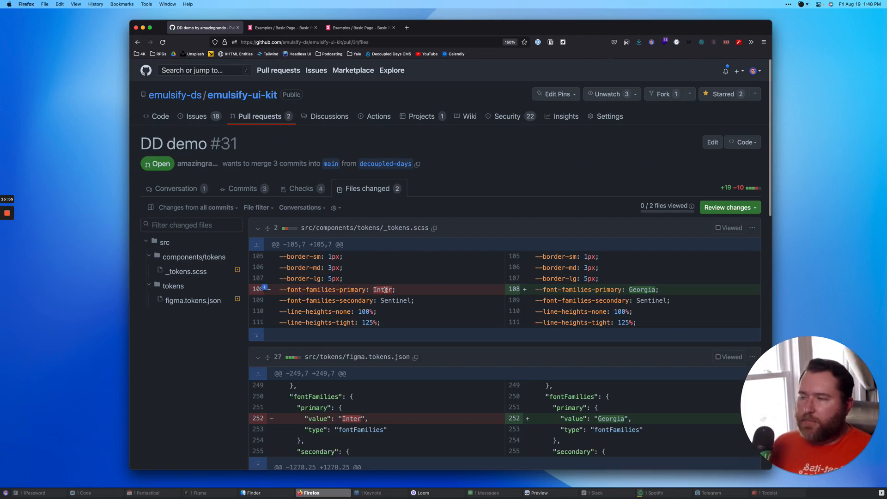
scroll(down, 3)
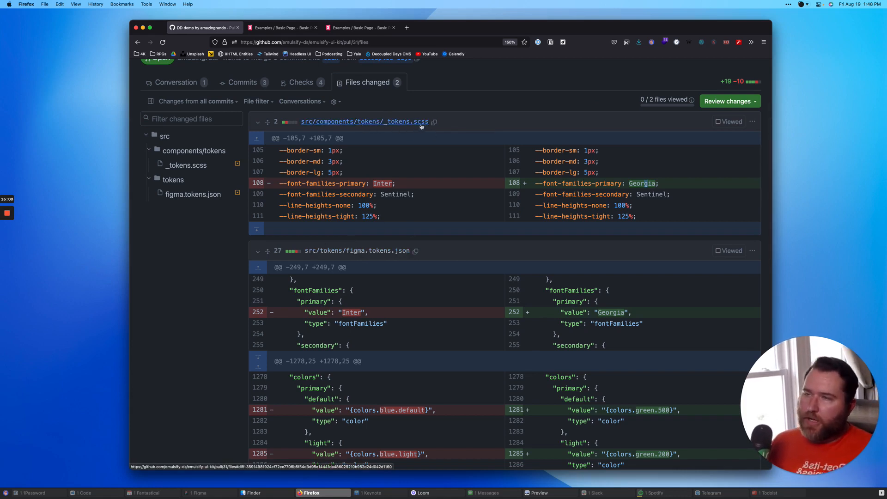
scroll(down, 3)
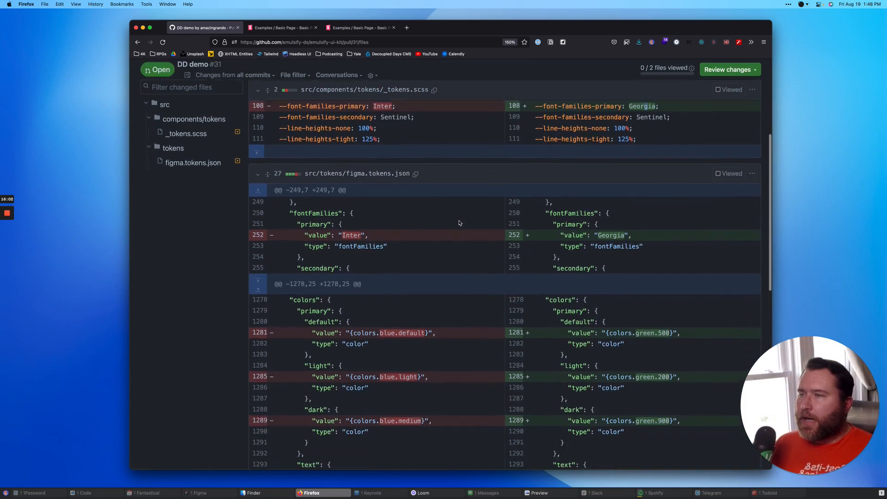
scroll(down, 3)
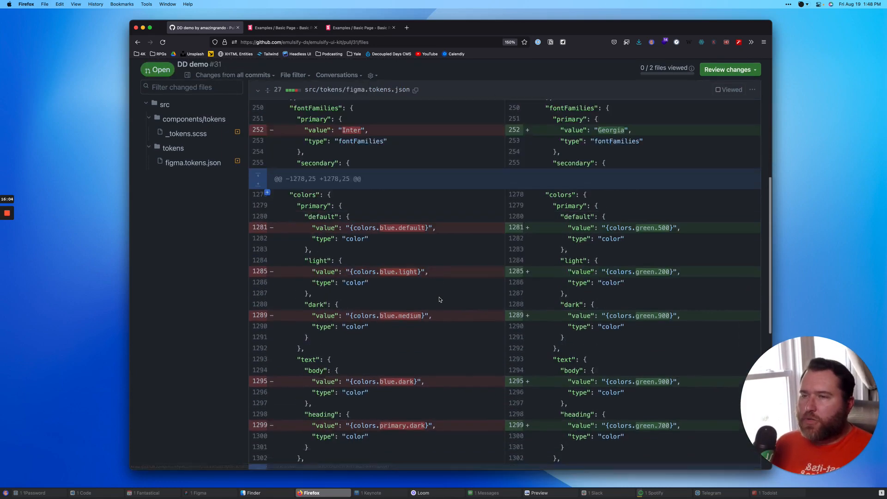
scroll(down, 3)
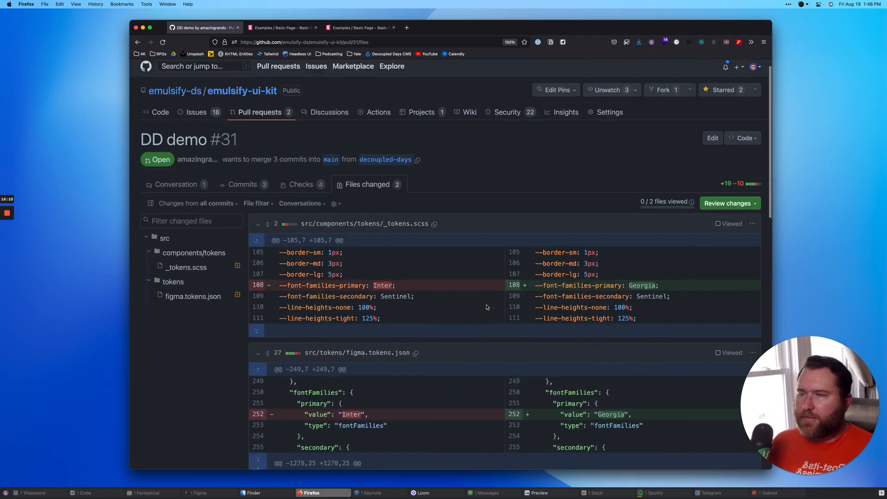
click(177, 184)
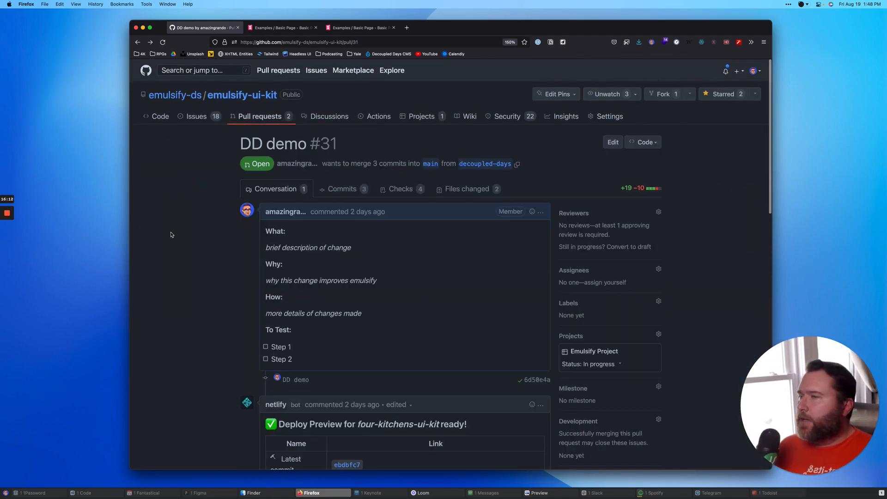
scroll(down, 3)
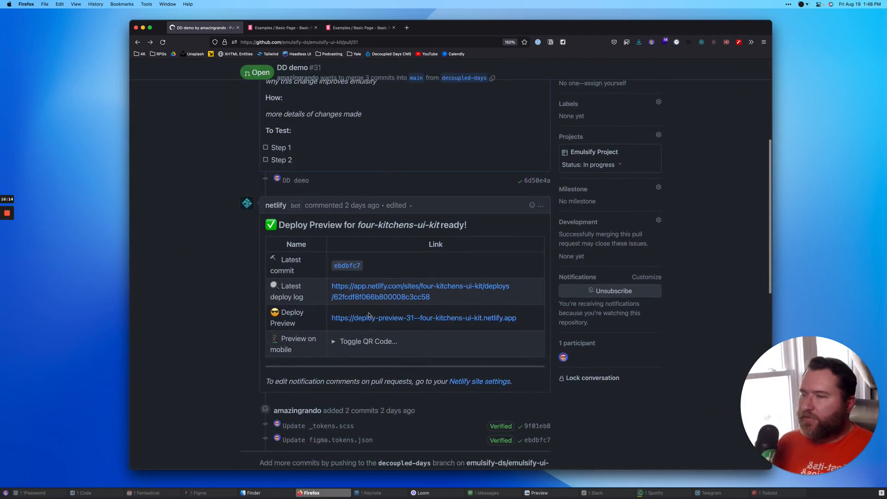
mouse_move(166, 71)
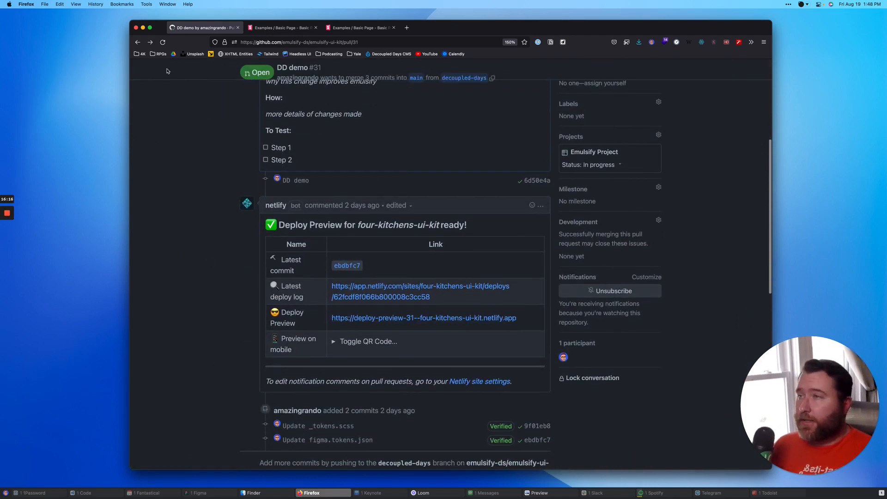
Open the Storybook 'Examples / Basic Page' tab and scroll through the page.
click(282, 27)
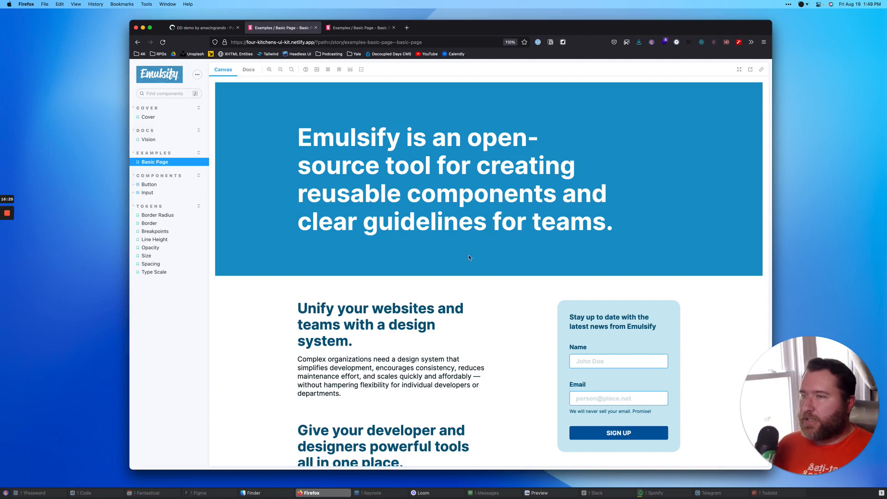
scroll(down, 3)
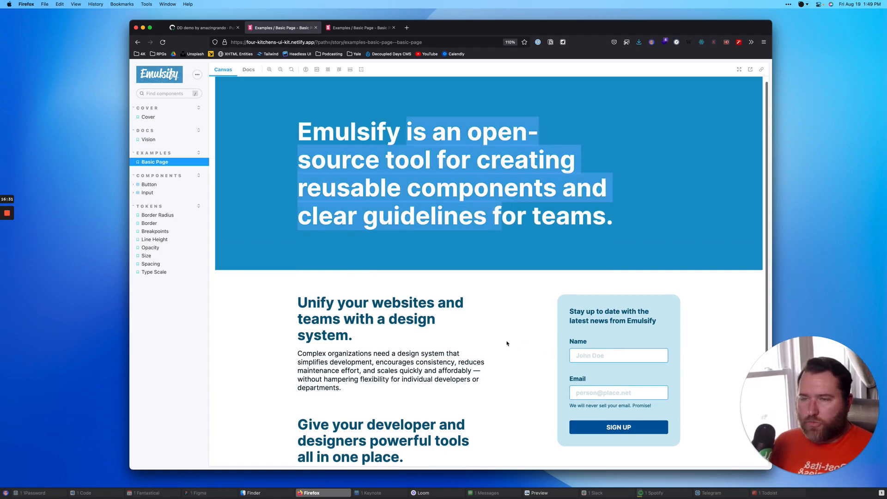
scroll(down, 3)
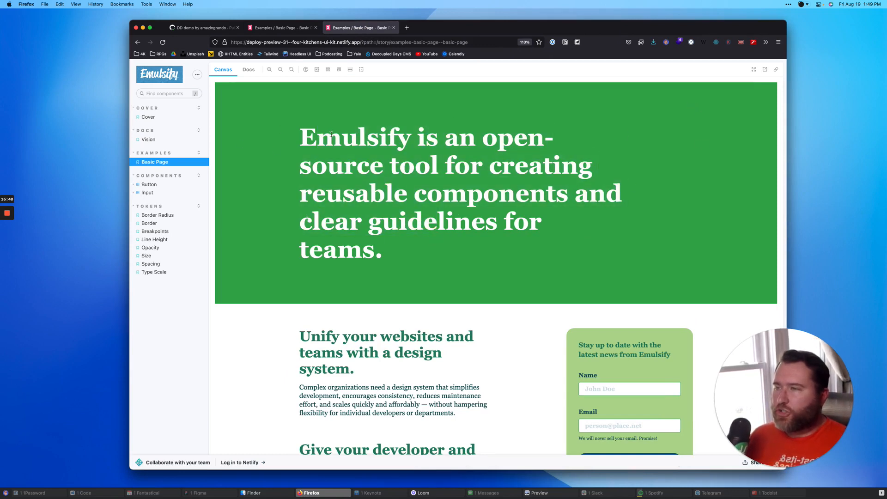
Scroll the green, Georgia-styled Basic Page preview, then return to the Keynote slides.
scroll(down, 3)
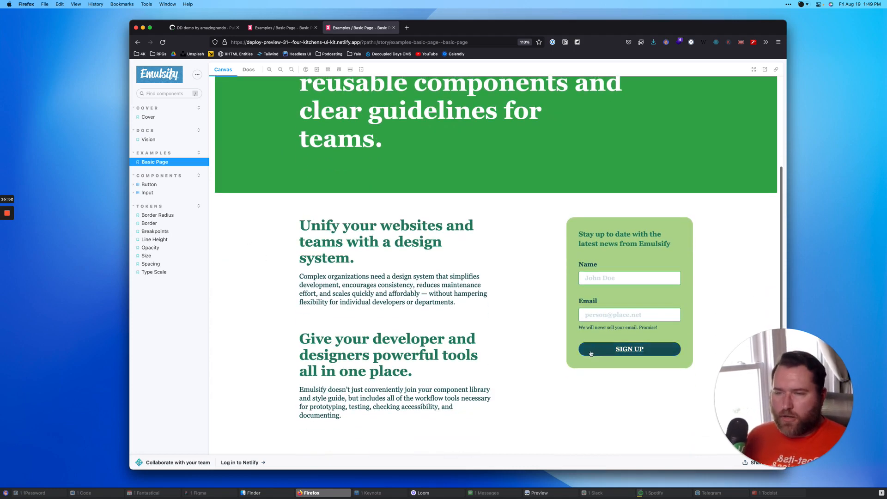
mouse_move(359, 219)
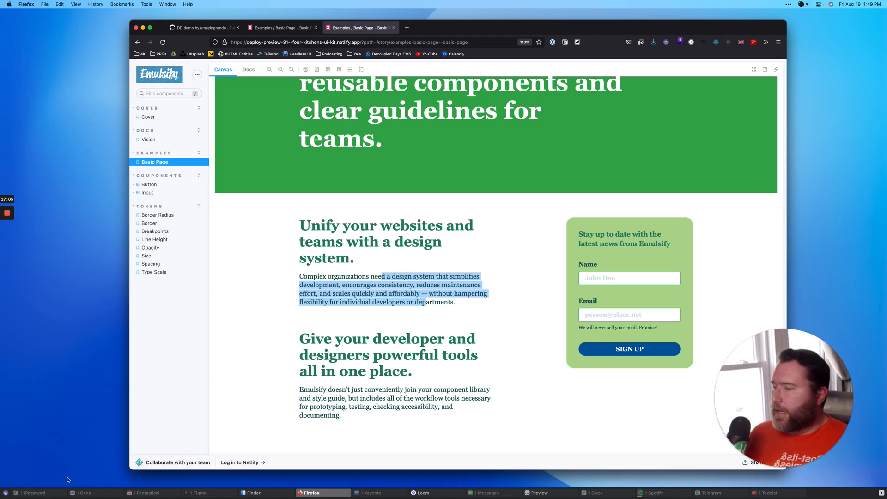
click(372, 492)
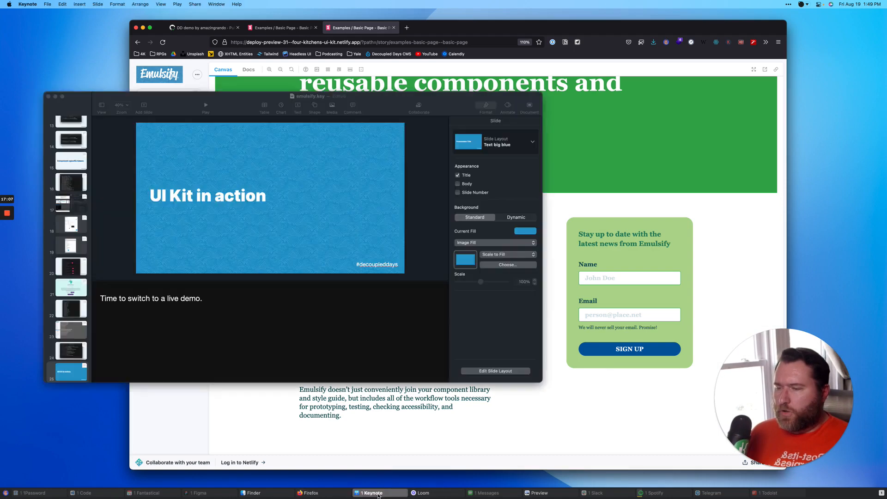